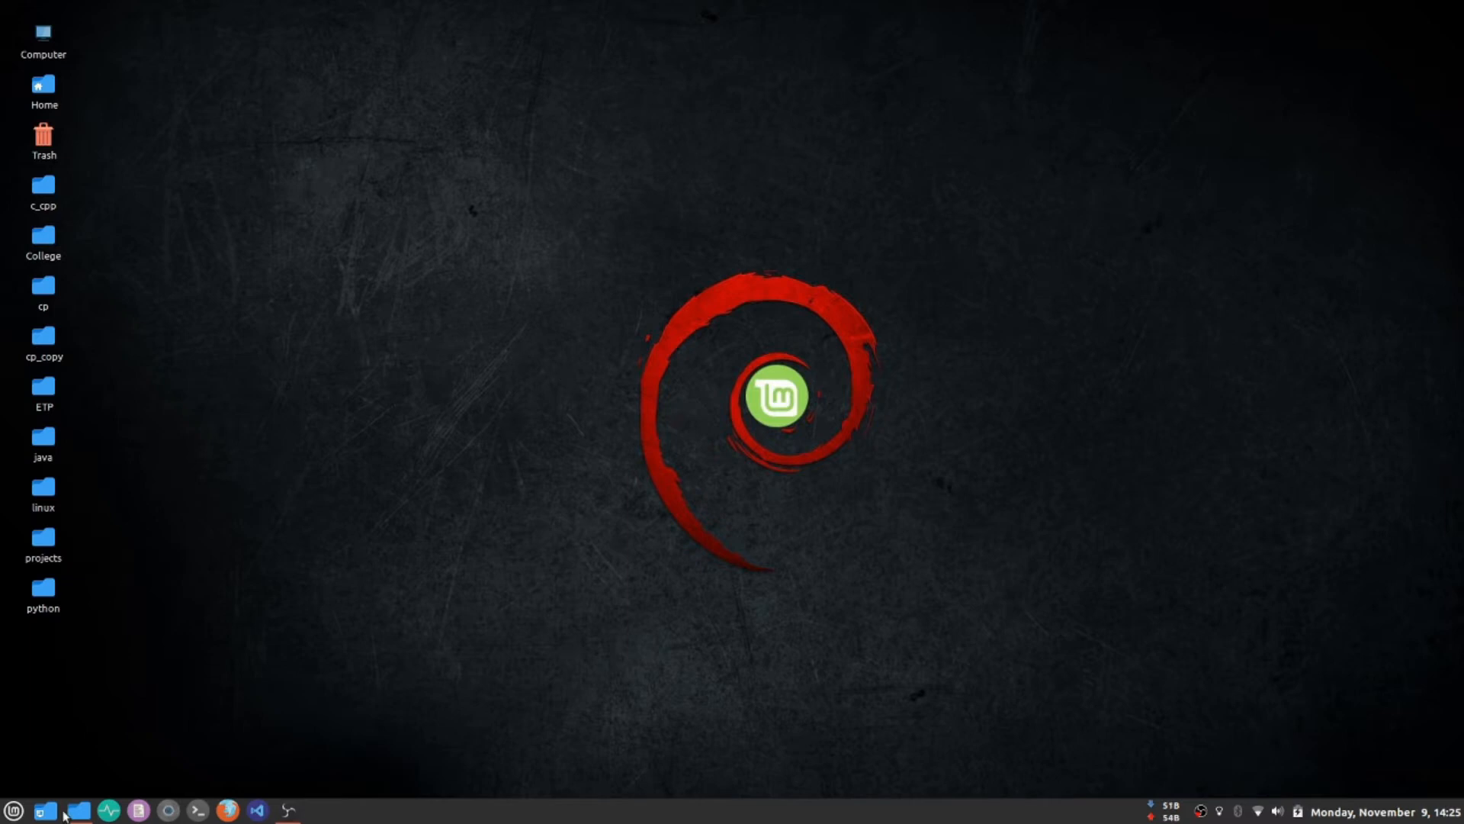
# - Create a new empty document in the Nemo home folder and start naming it .bash_profile
pyautogui.click(44, 810)
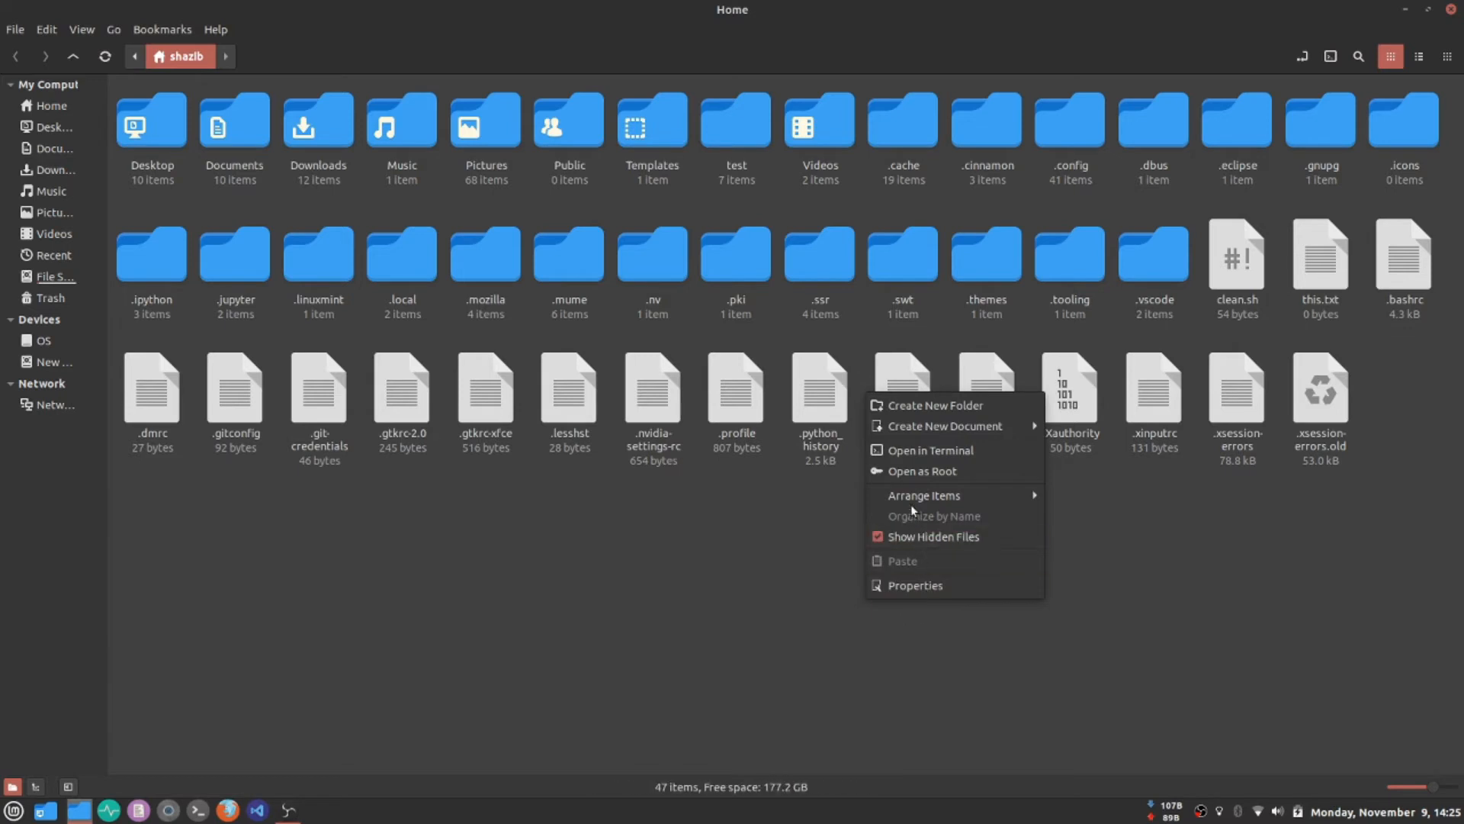
pyautogui.moveTo(942, 426)
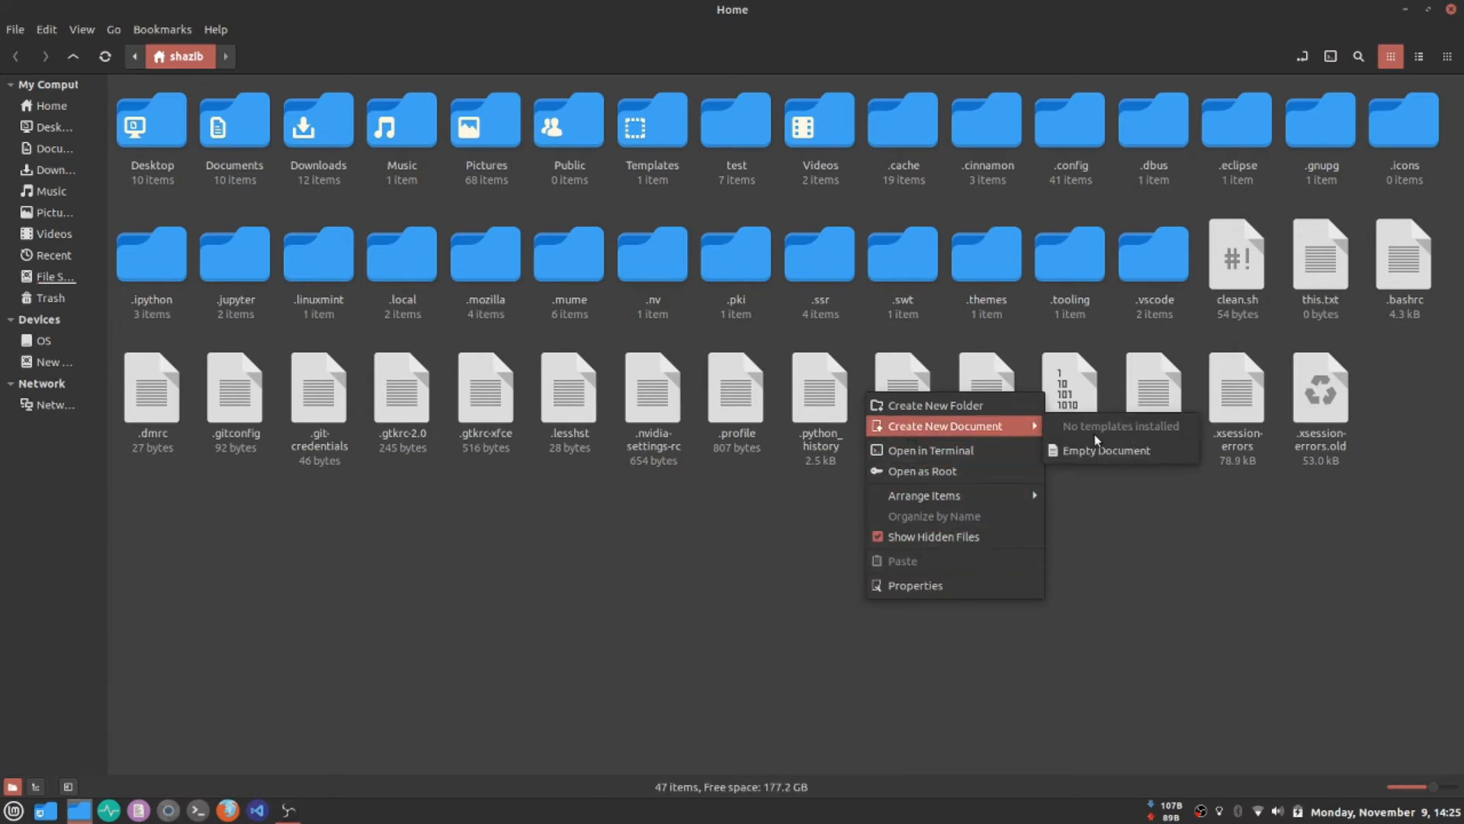
pyautogui.click(1105, 450)
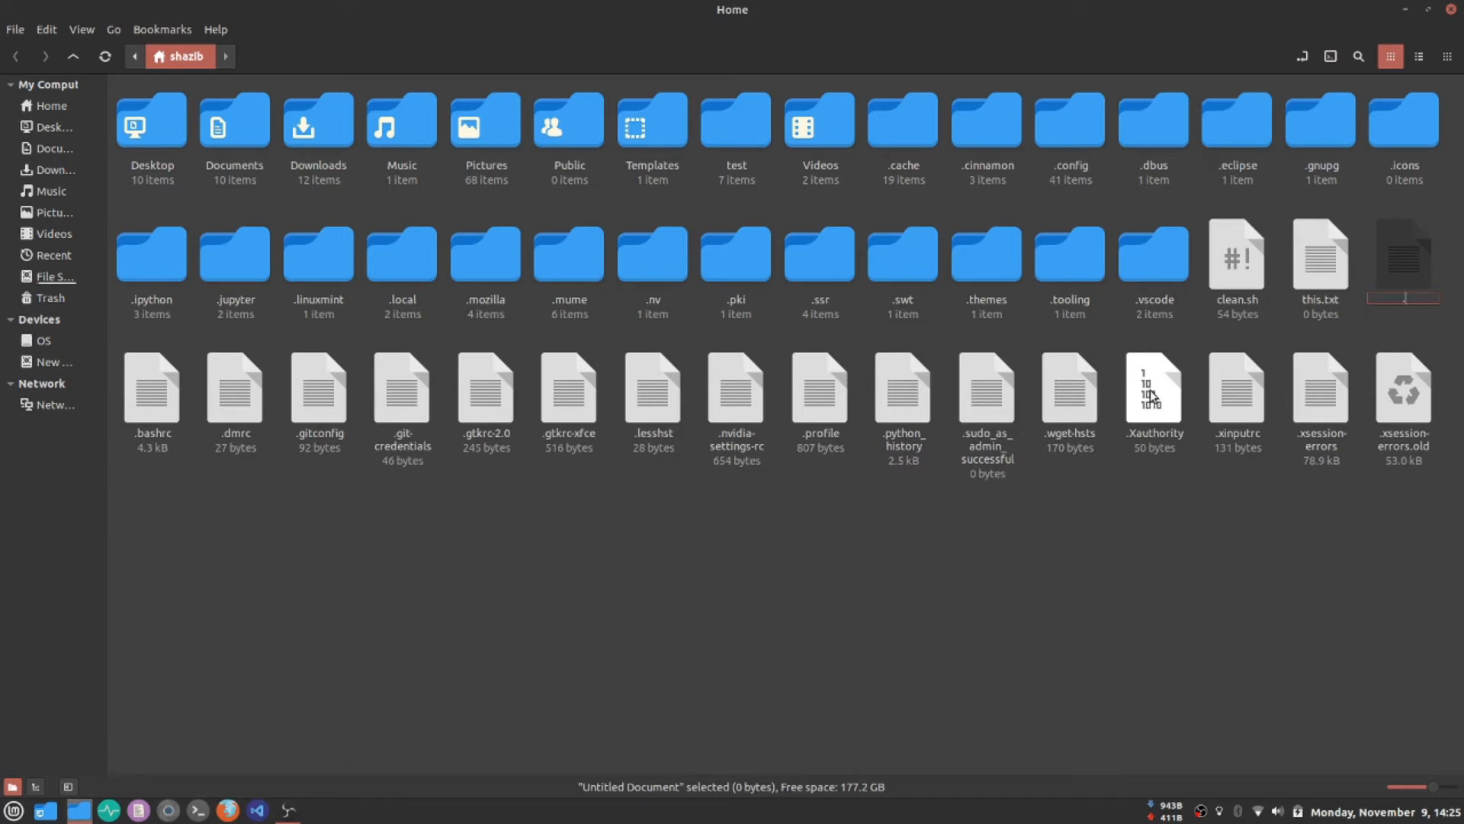
pyautogui.write('.bash_profile')
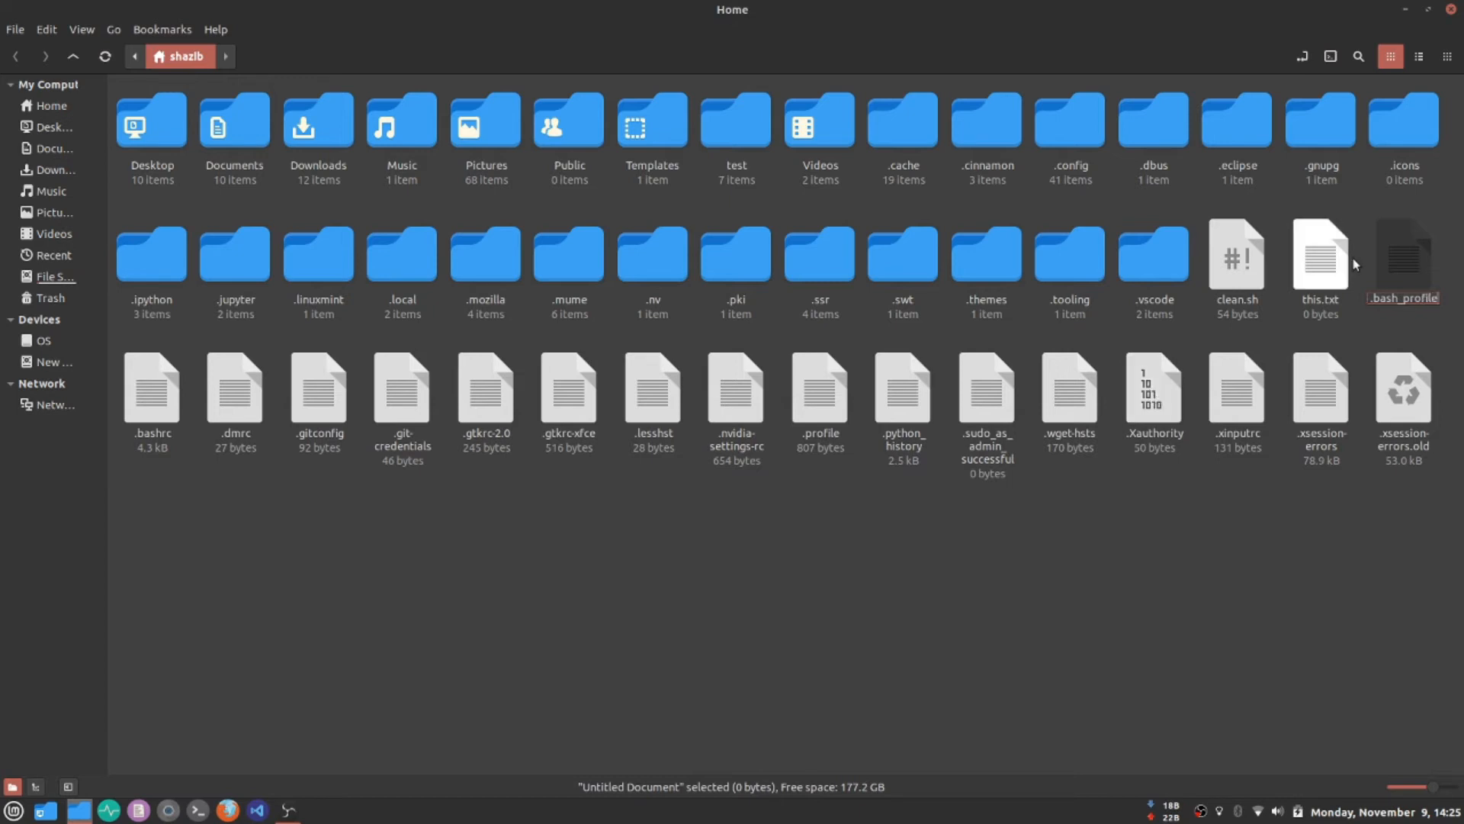
# - In Xed, add the line export mail="my_mail" to .bash_profile
pyautogui.doubleClick(1403, 255)
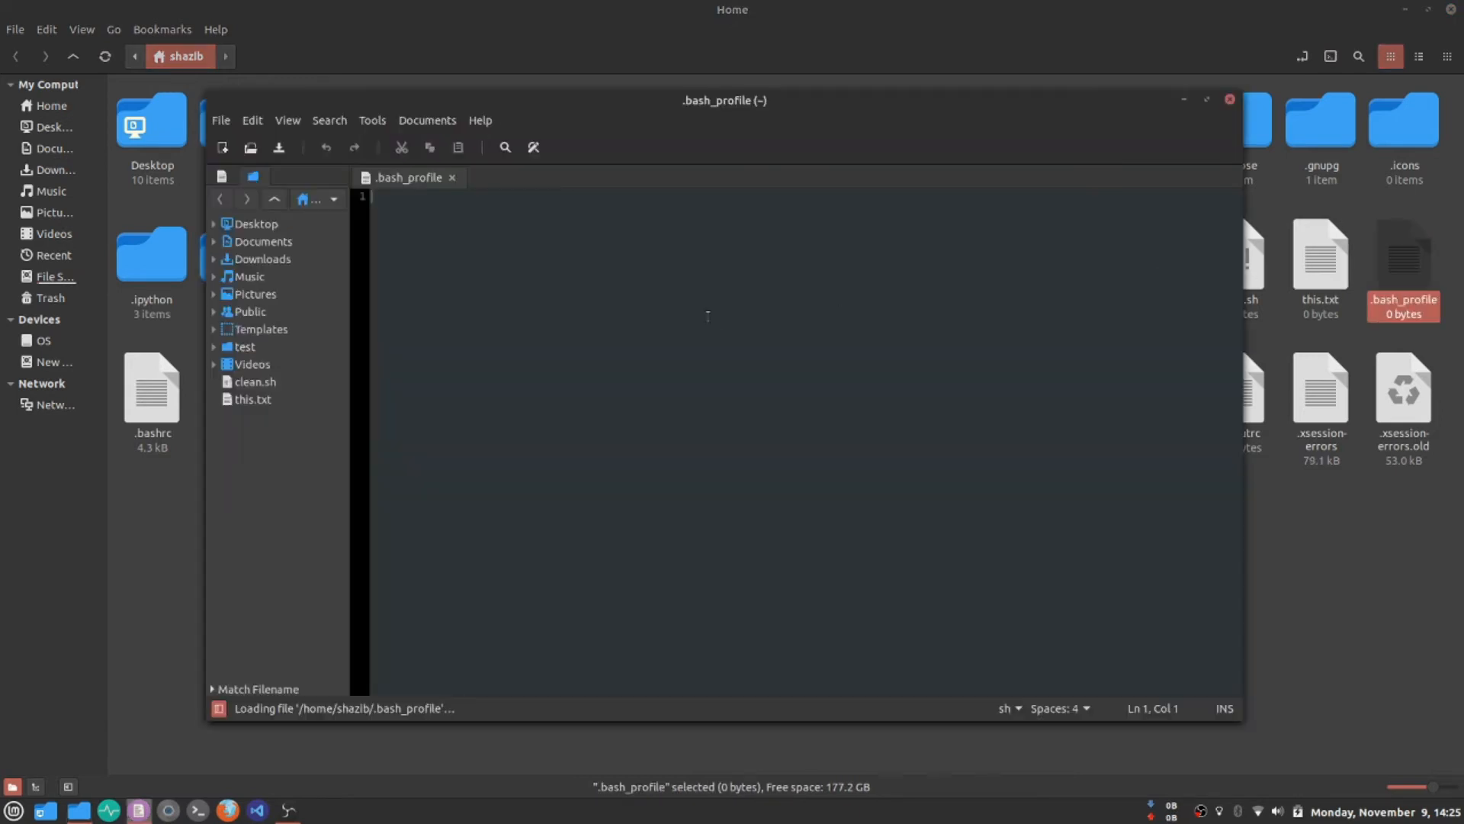
pyautogui.write('export')
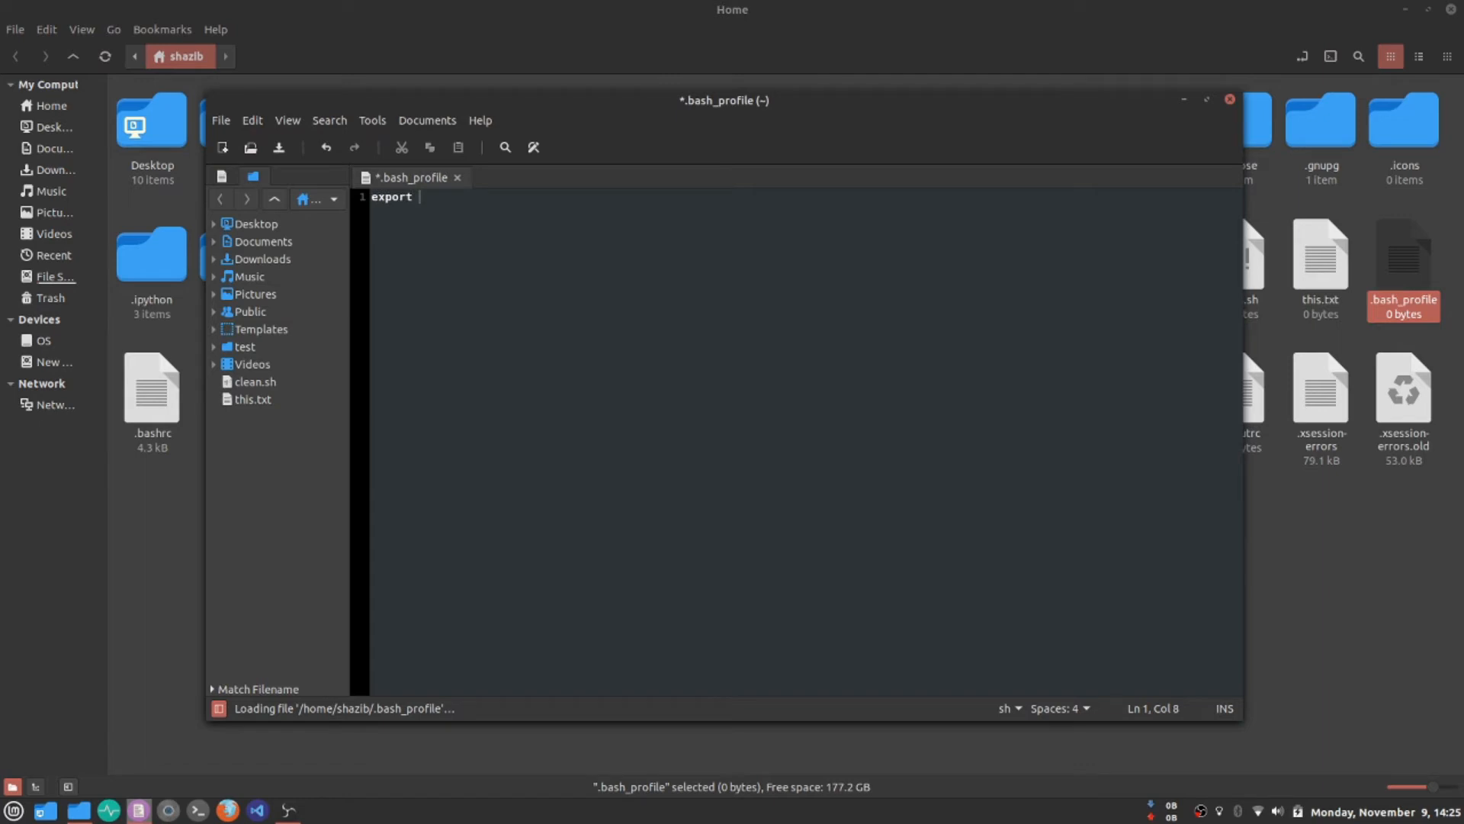
pyautogui.write('m')
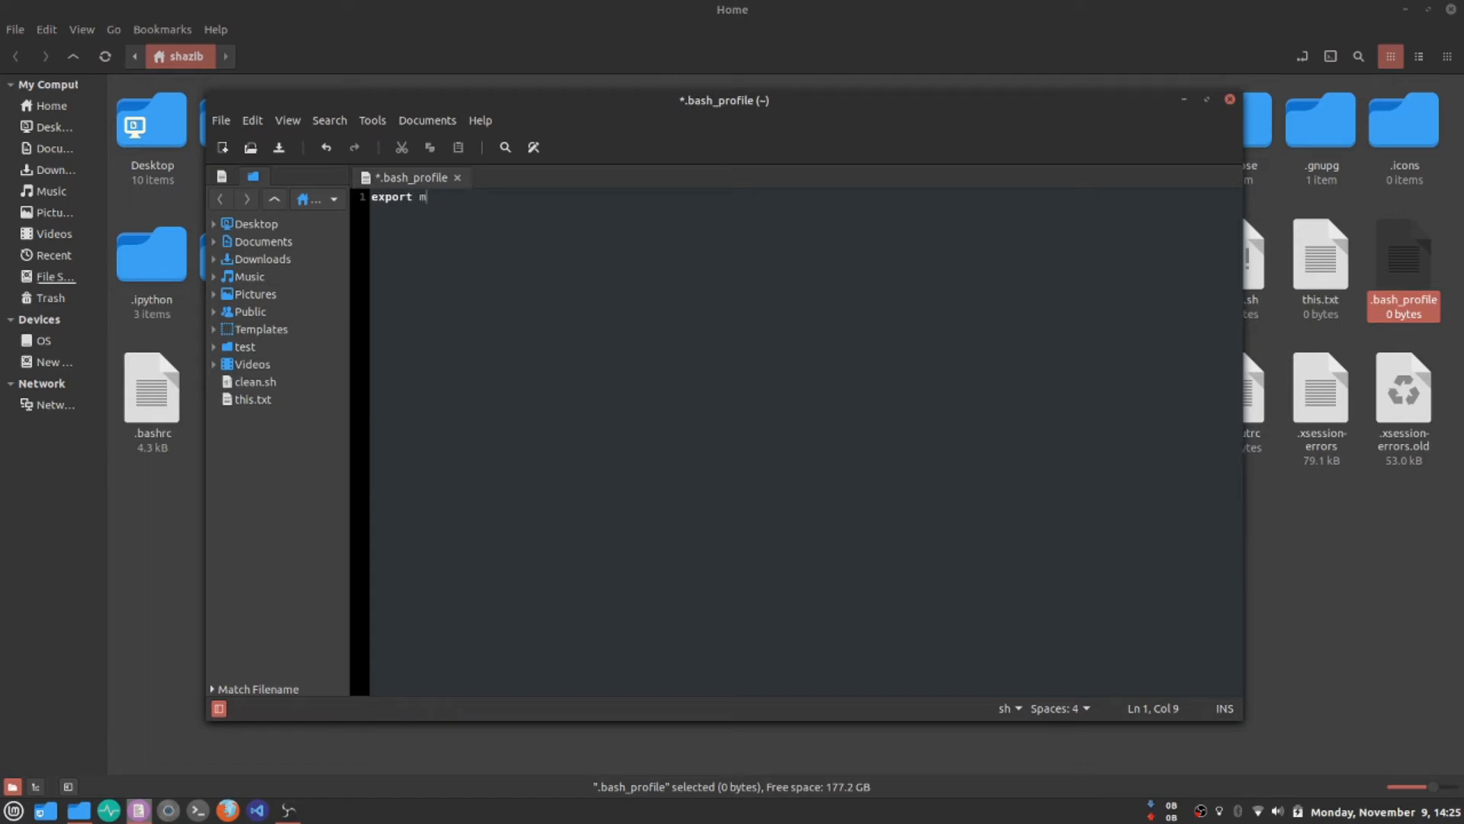
pyautogui.write('ai')
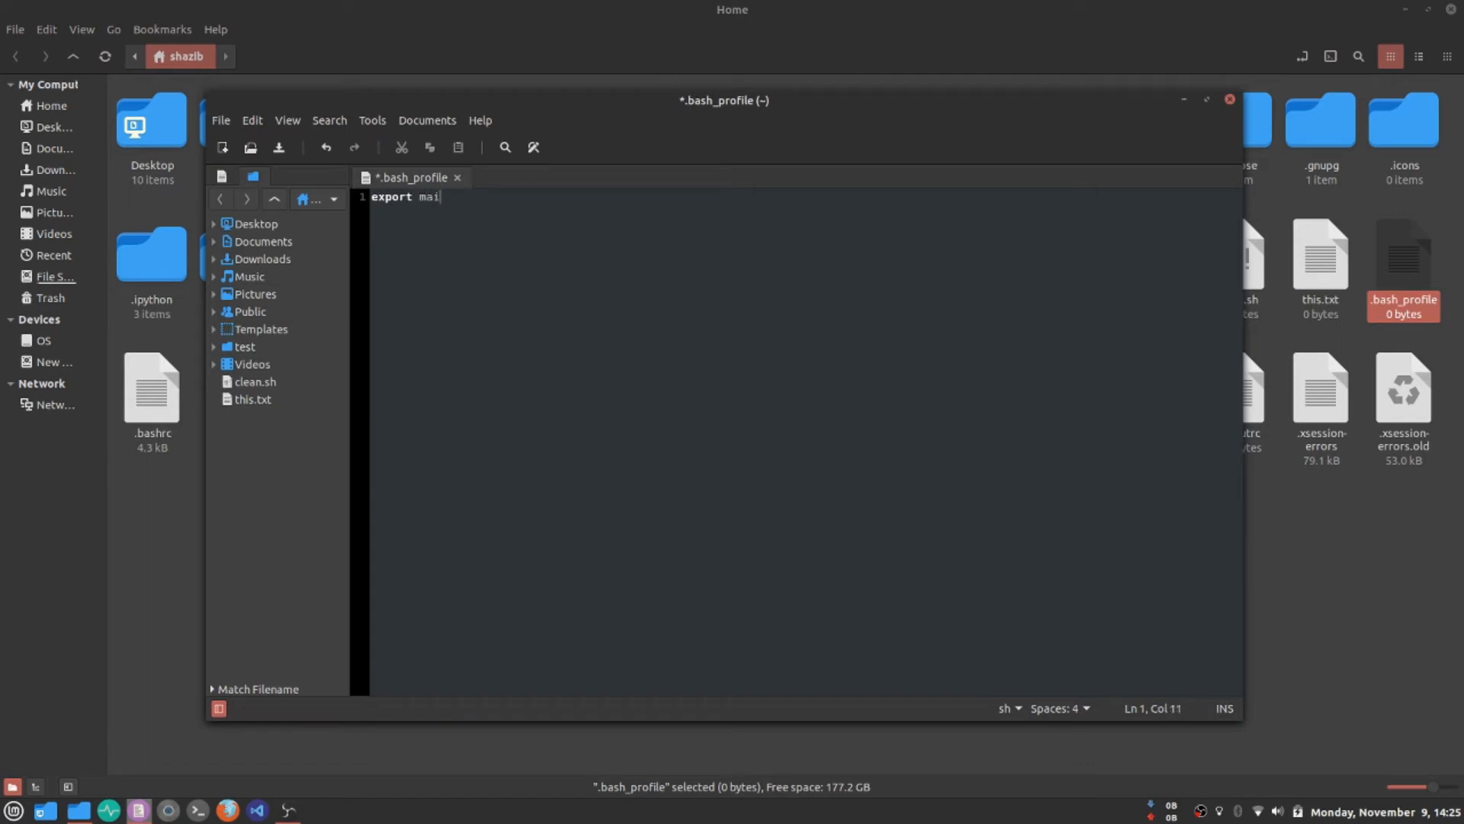
pyautogui.write('l="m')
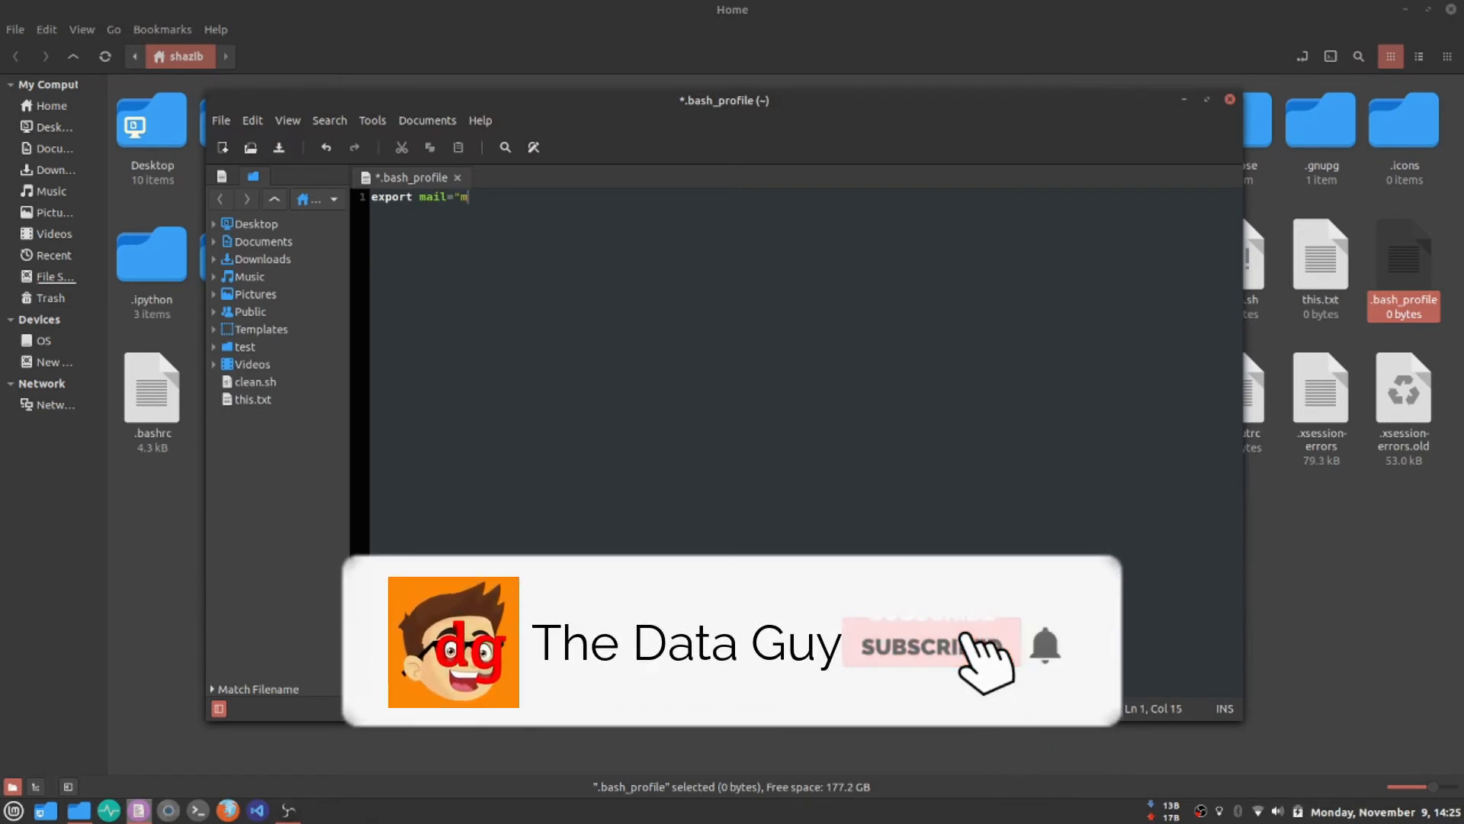
pyautogui.write('y_mail"')
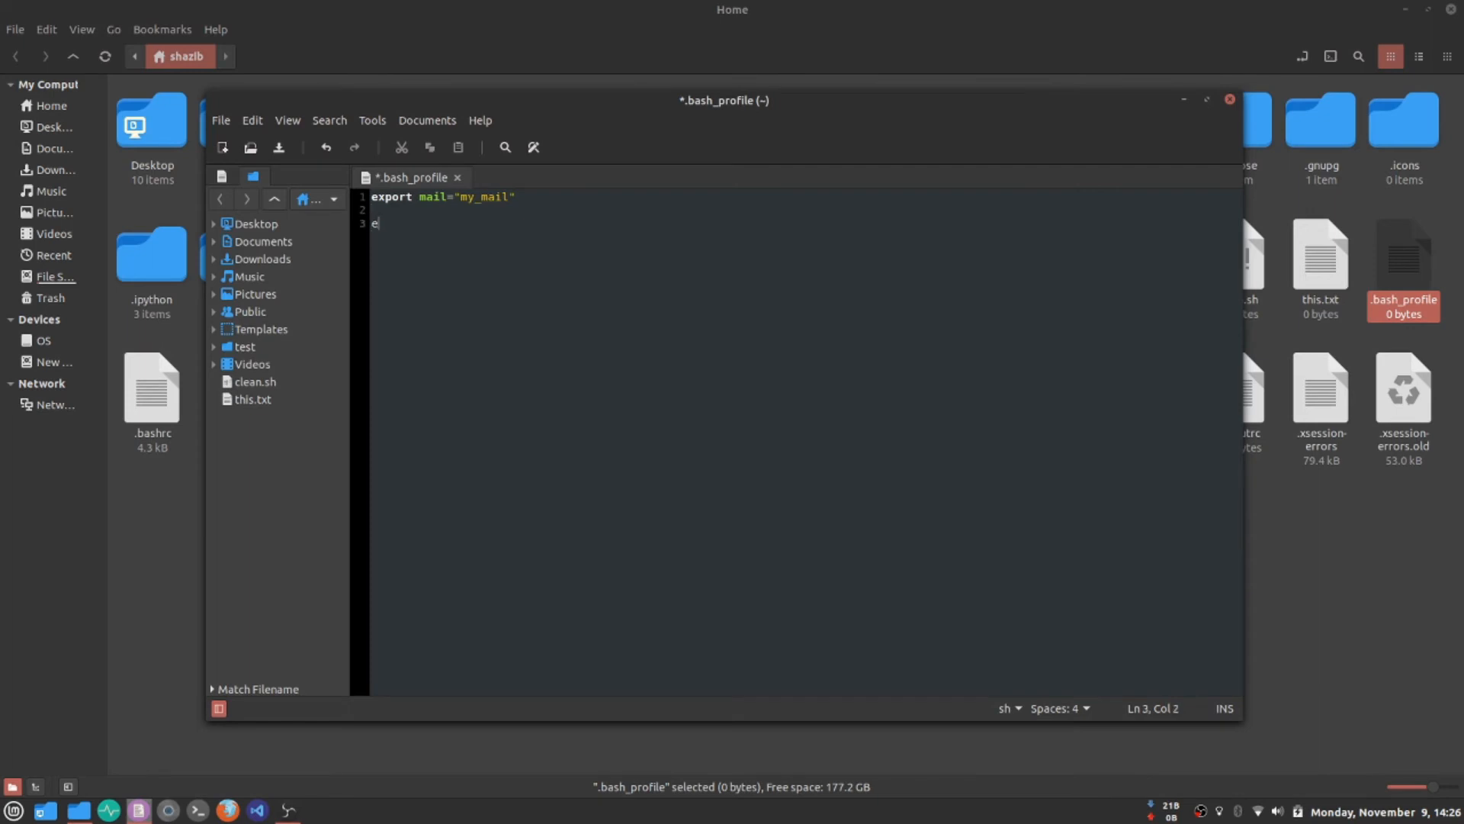
pyautogui.write('xport pas')
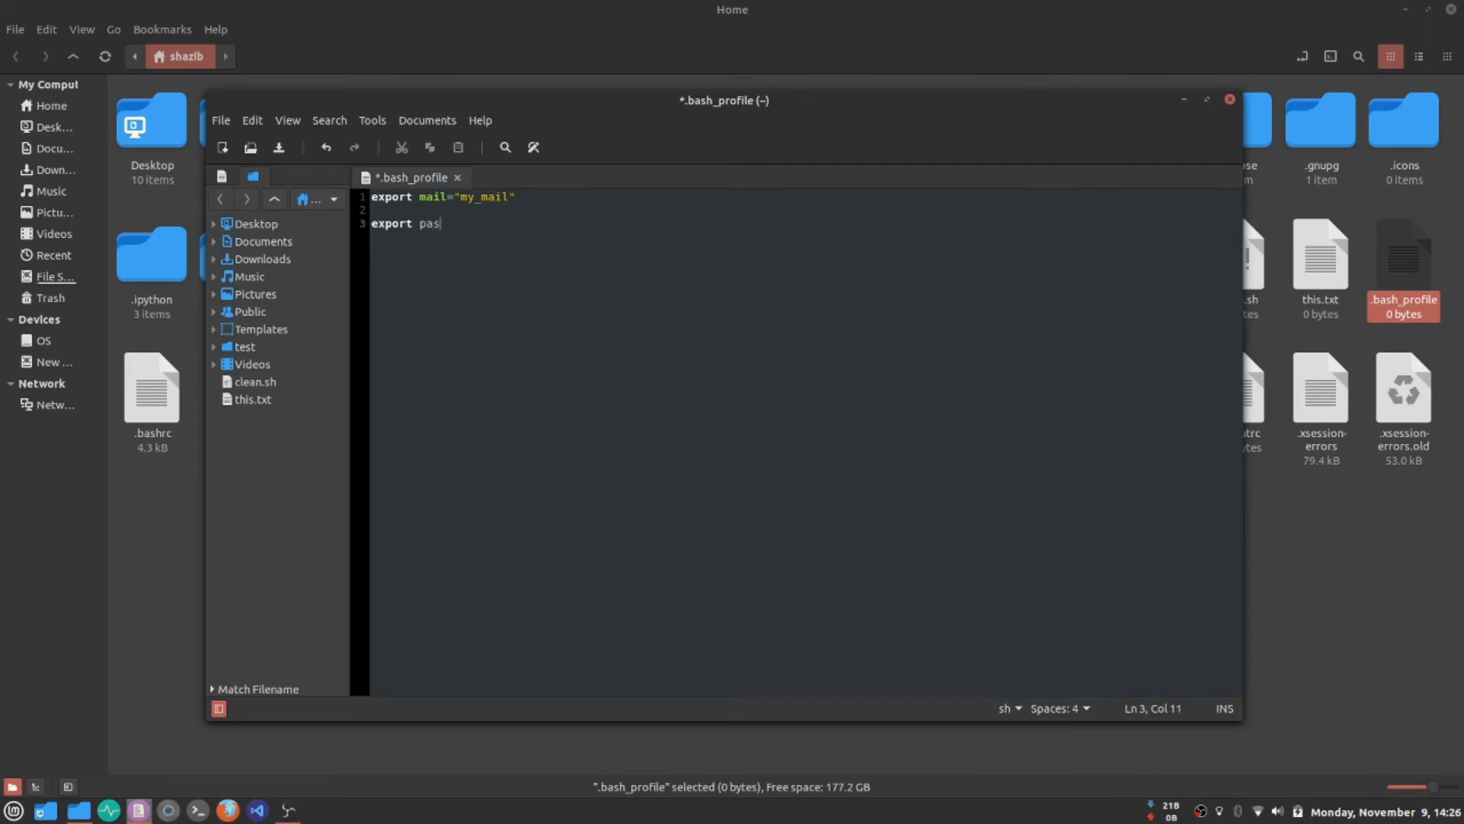
pyautogui.write('swd="')
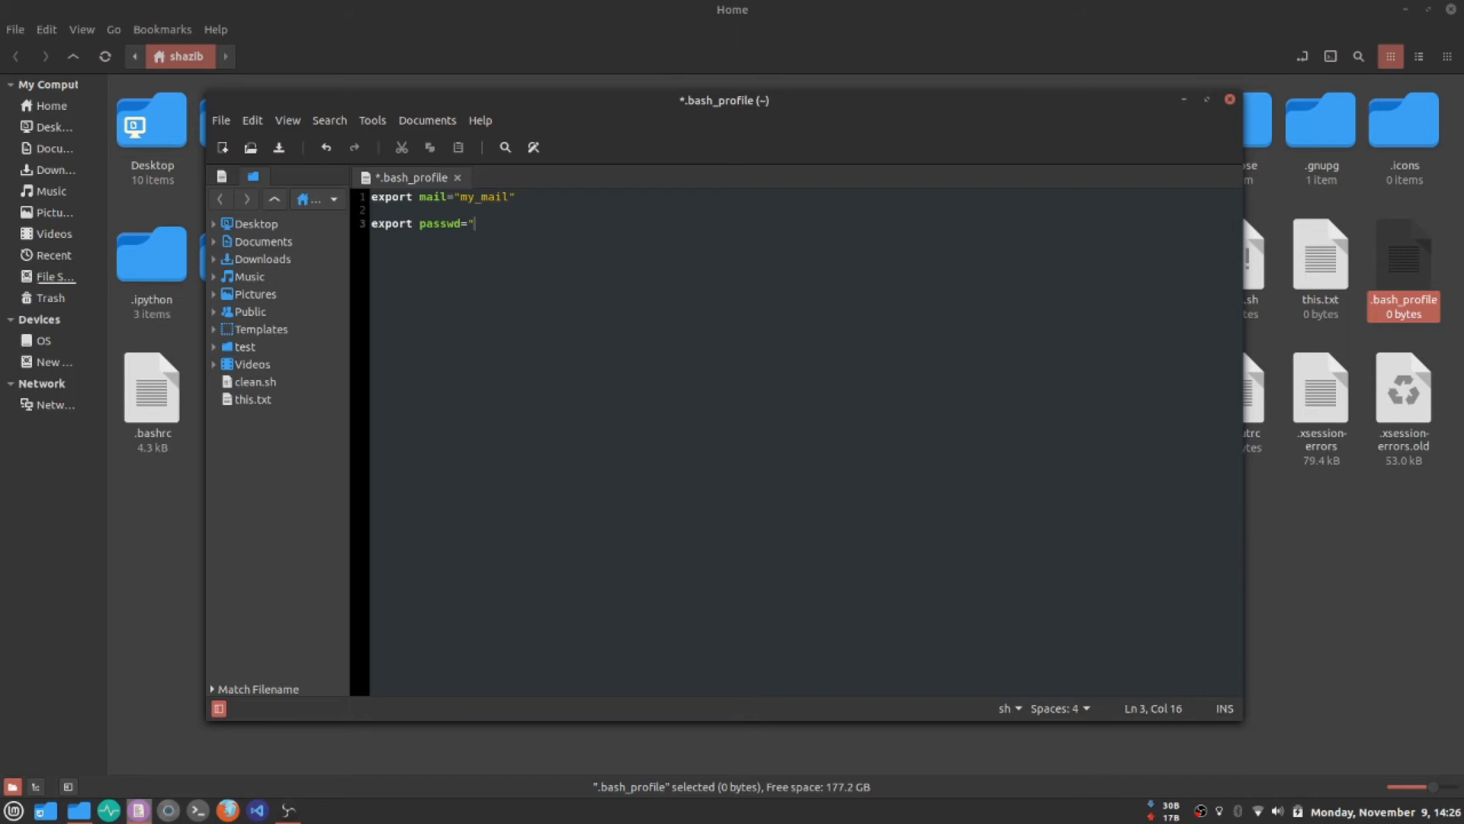
pyautogui.write('my_')
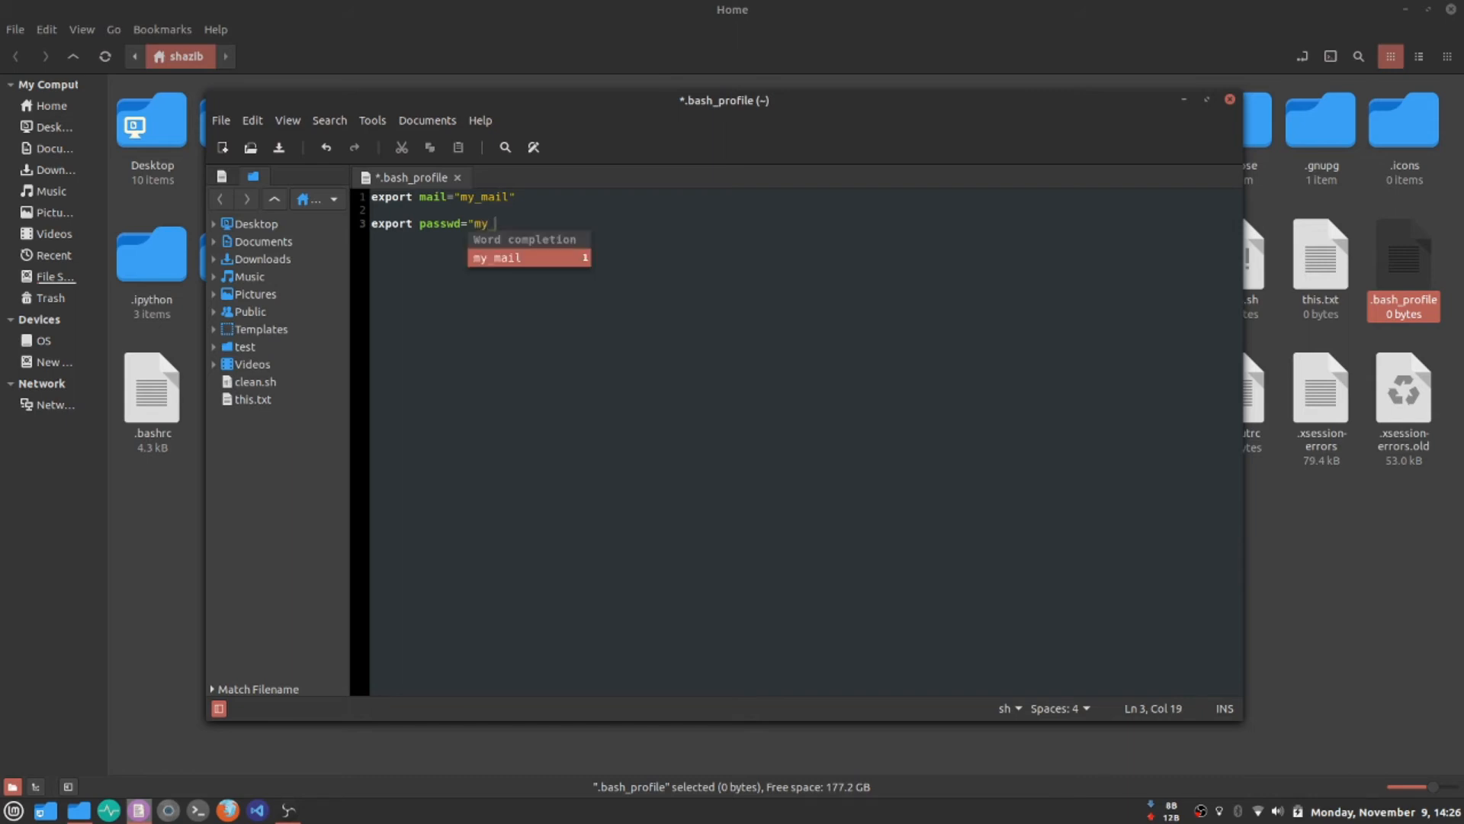
pyautogui.write('pass')
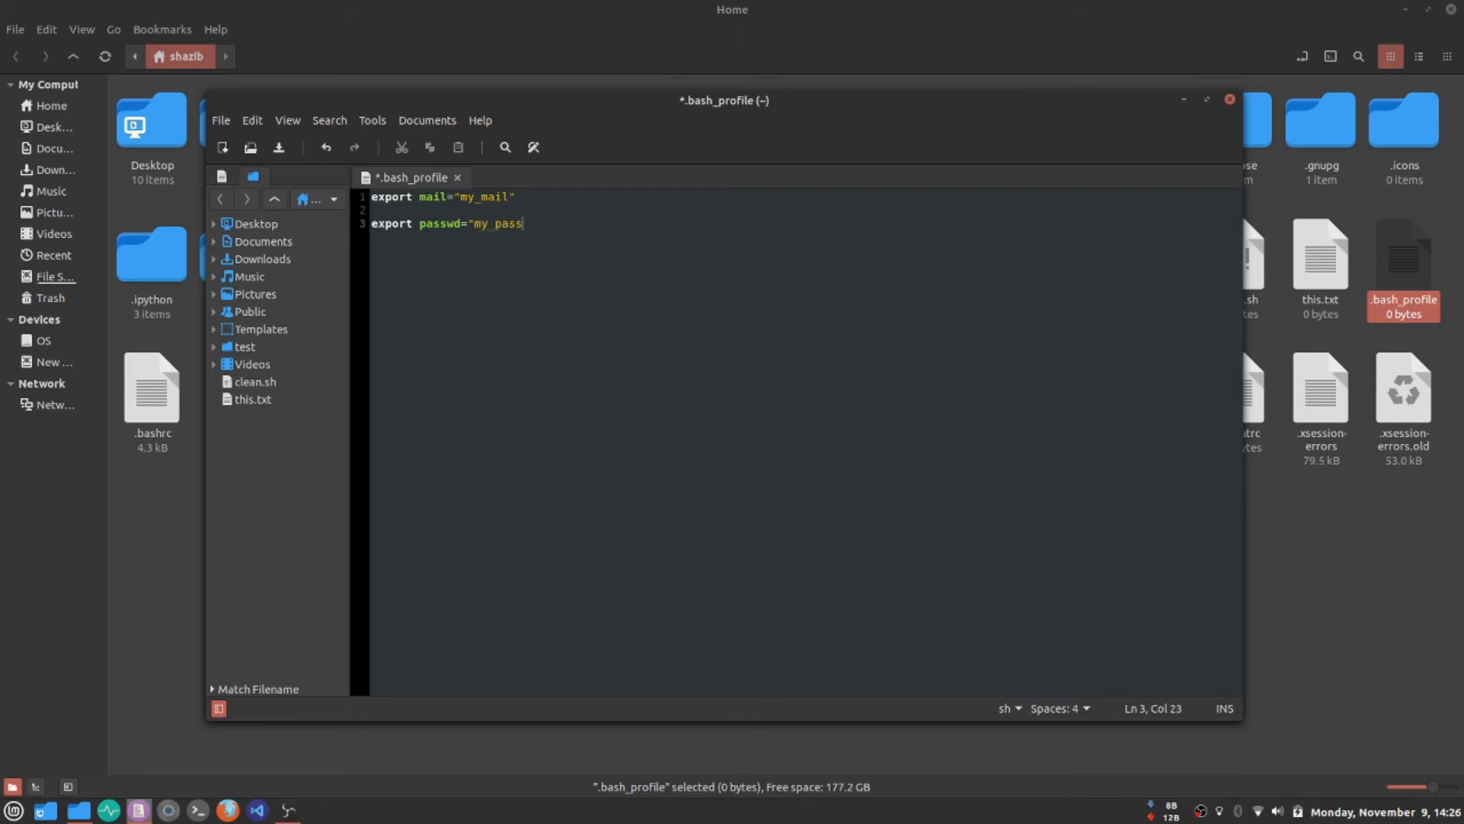
pyautogui.write('word')
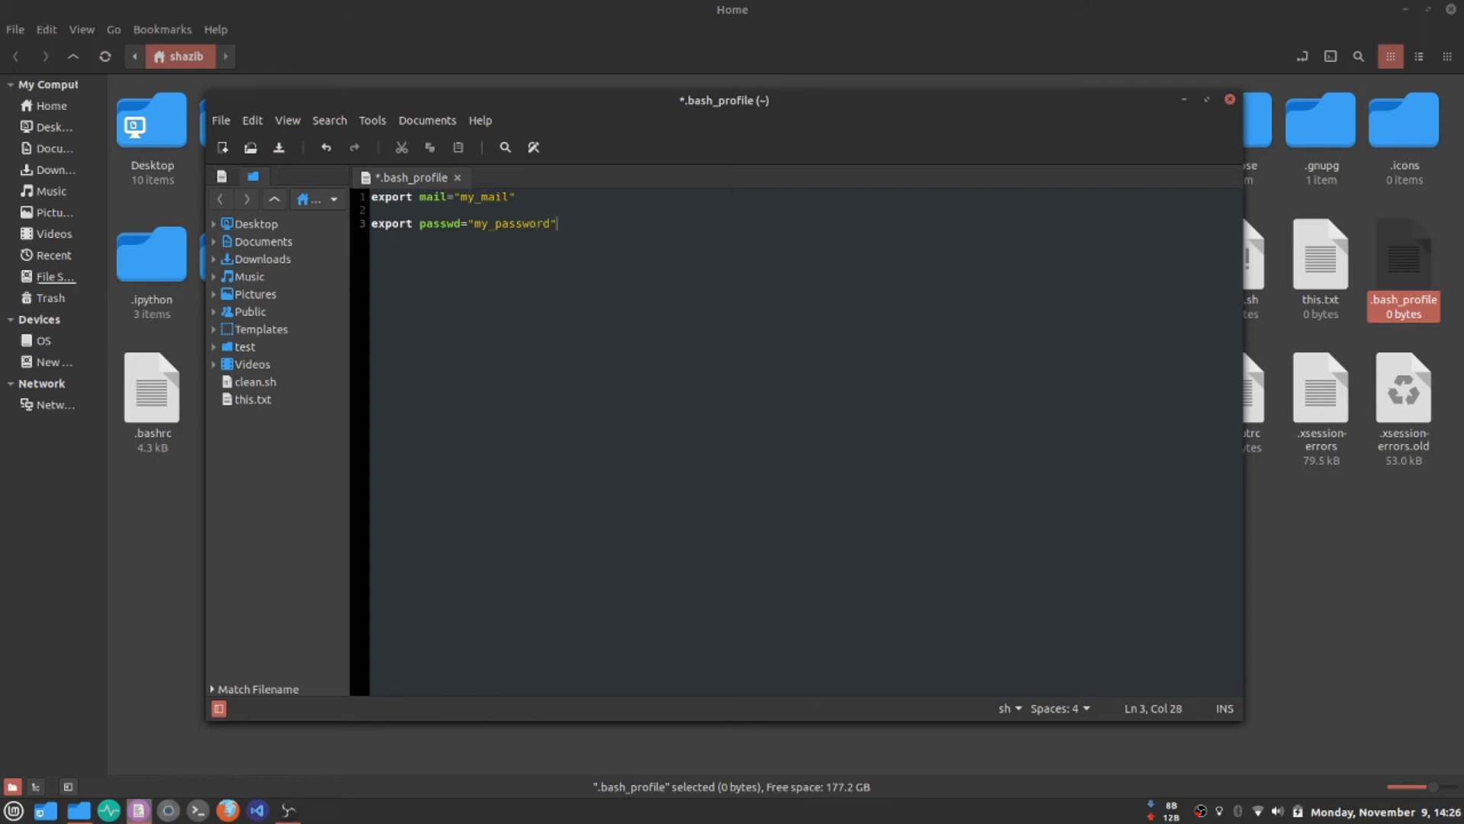
pyautogui.press('ctrl+s')
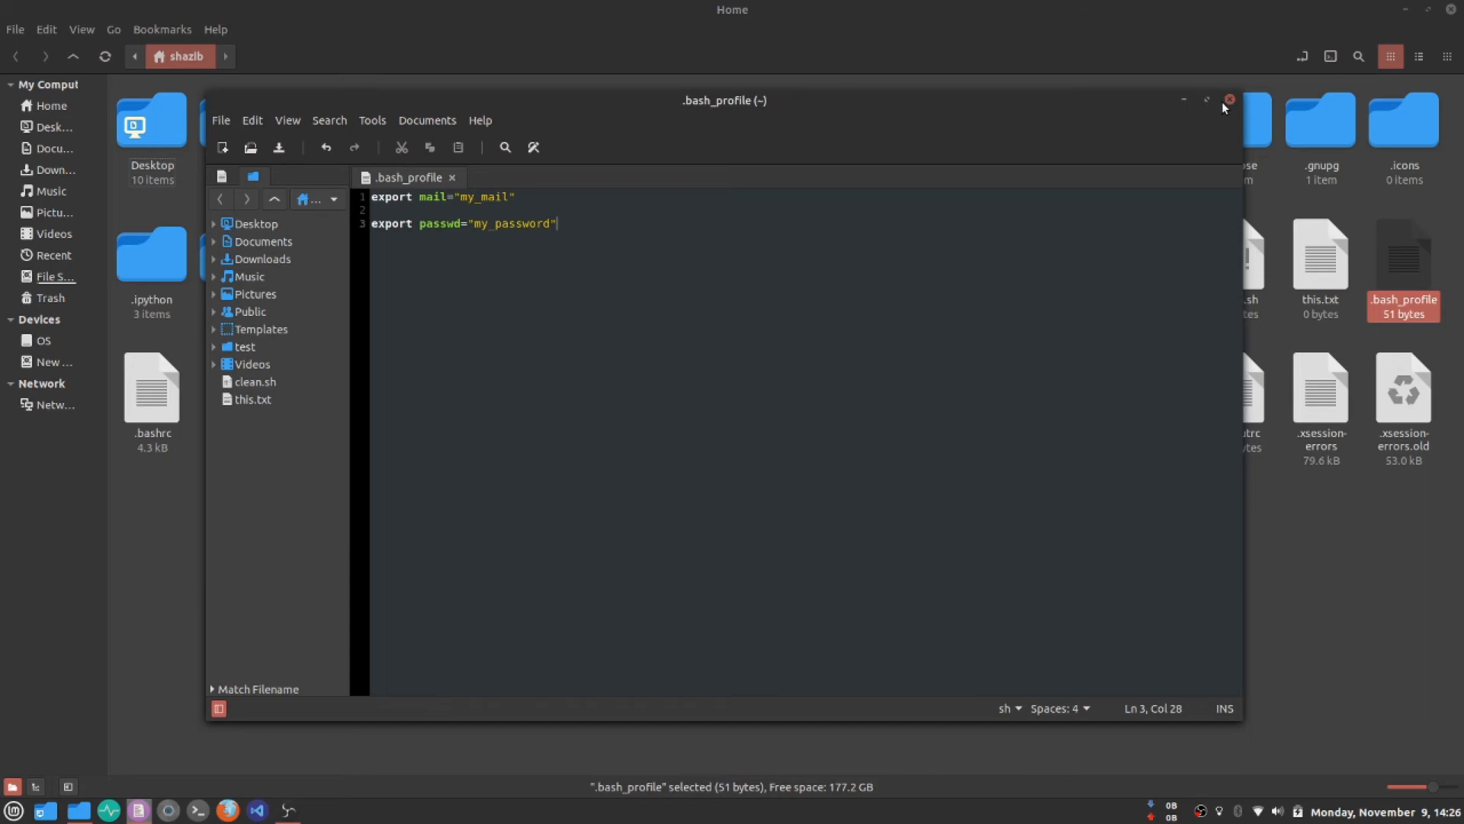
pyautogui.click(1229, 101)
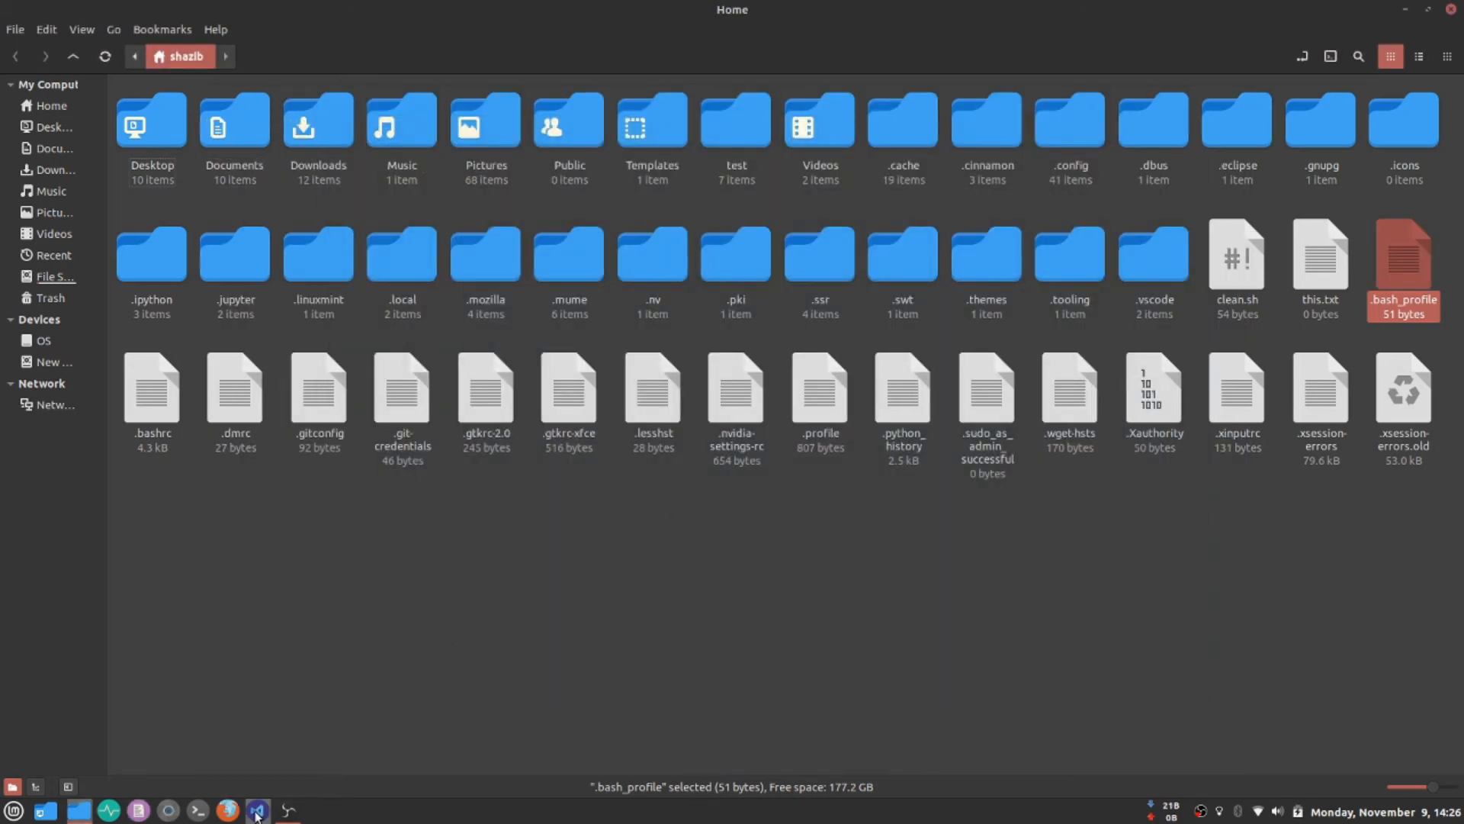
# - In the VS Code terminal, cd to home and source ./.bash_profile
pyautogui.click(256, 810)
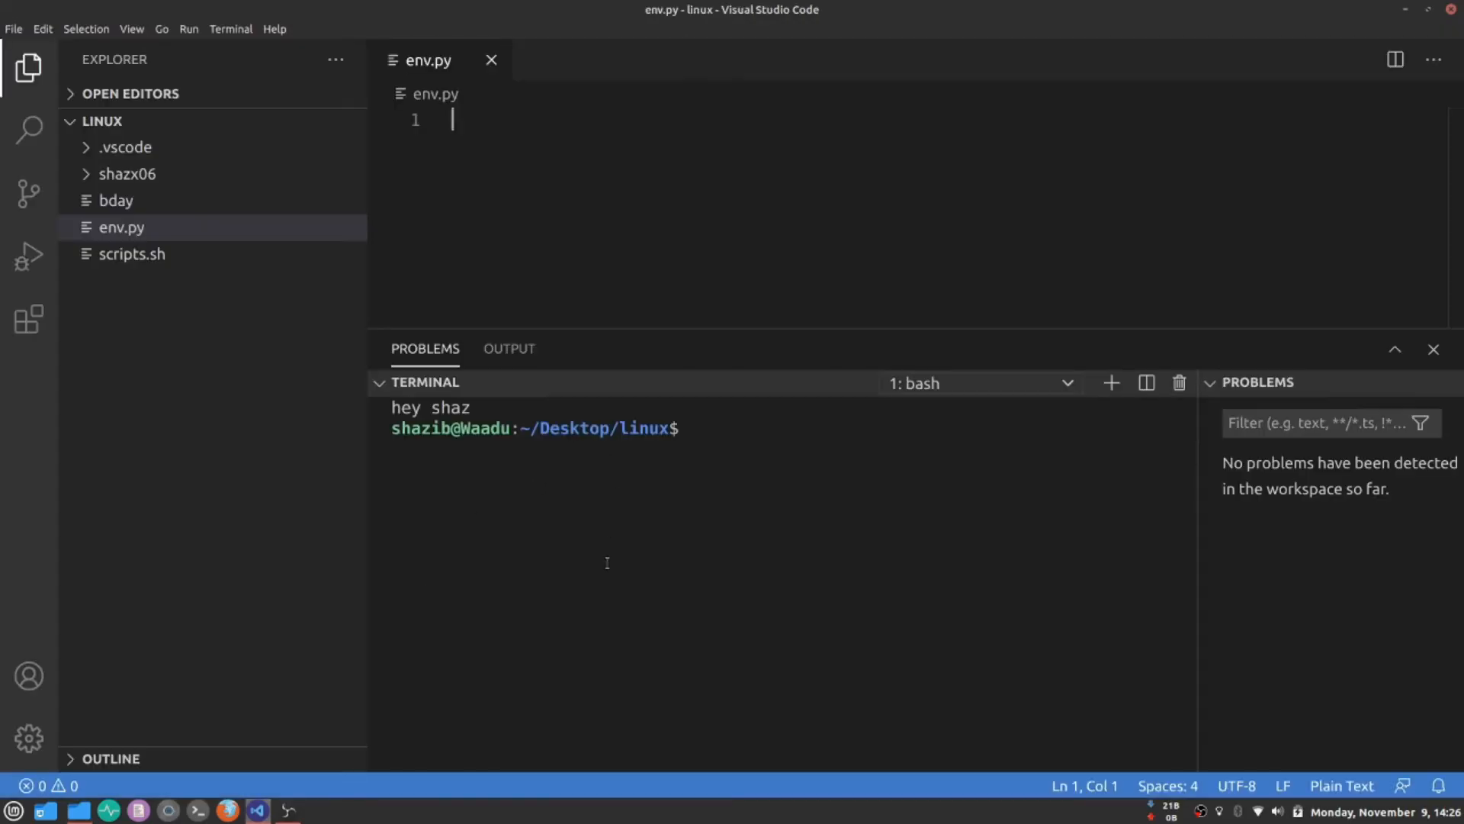
pyautogui.write('cd')
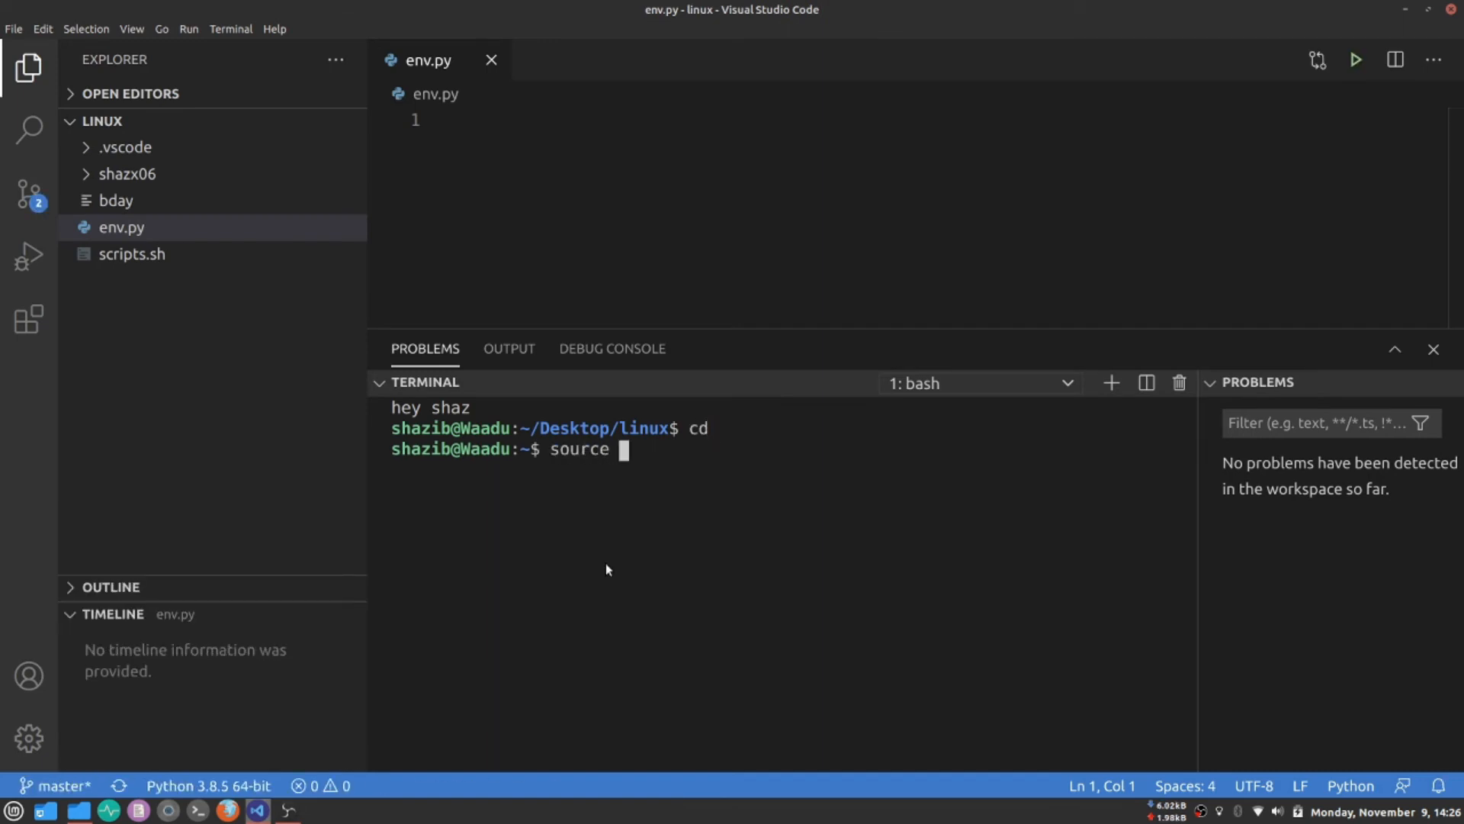
pyautogui.write('./')
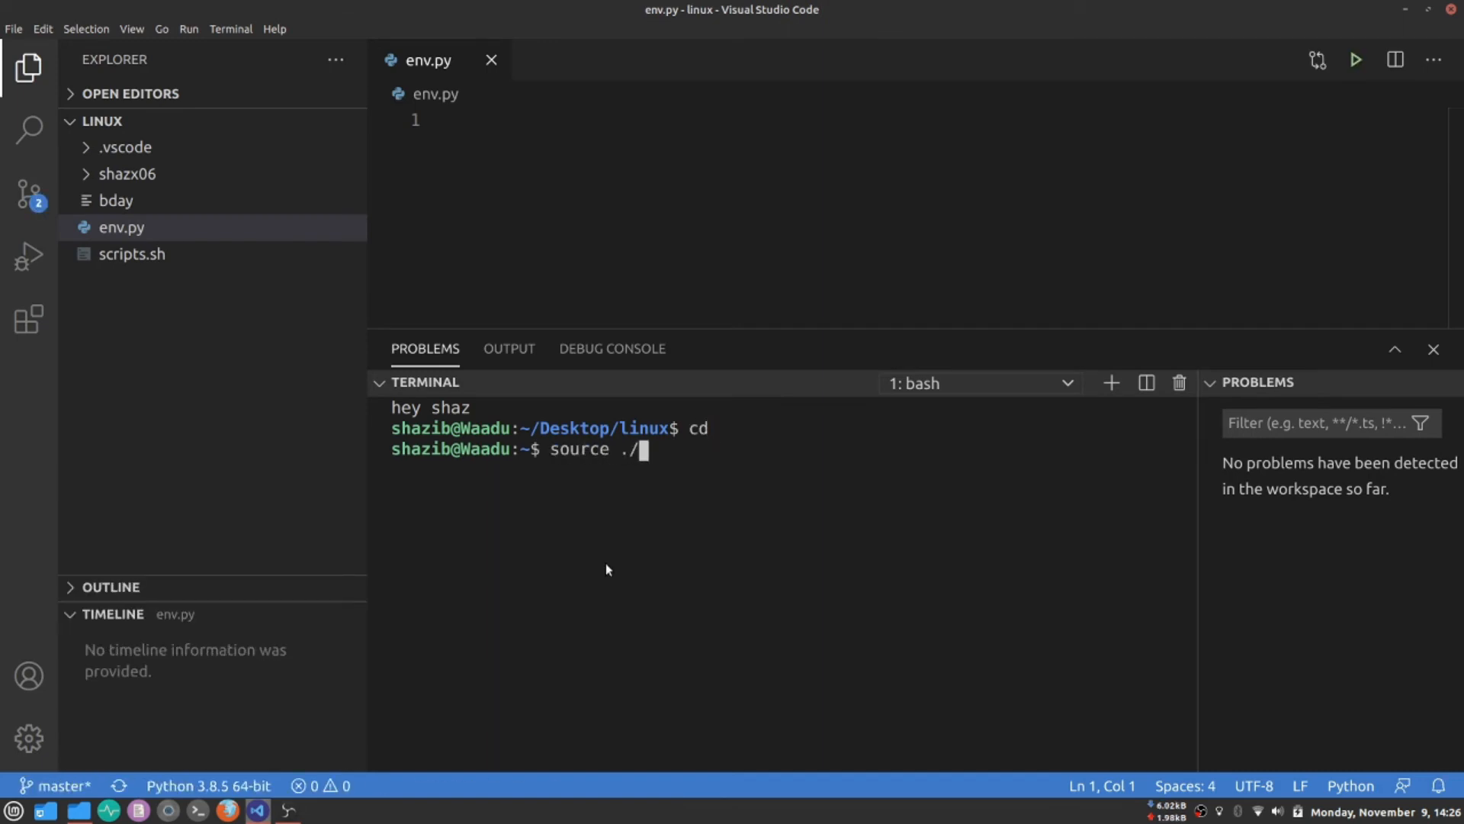
pyautogui.write('.bash_profile')
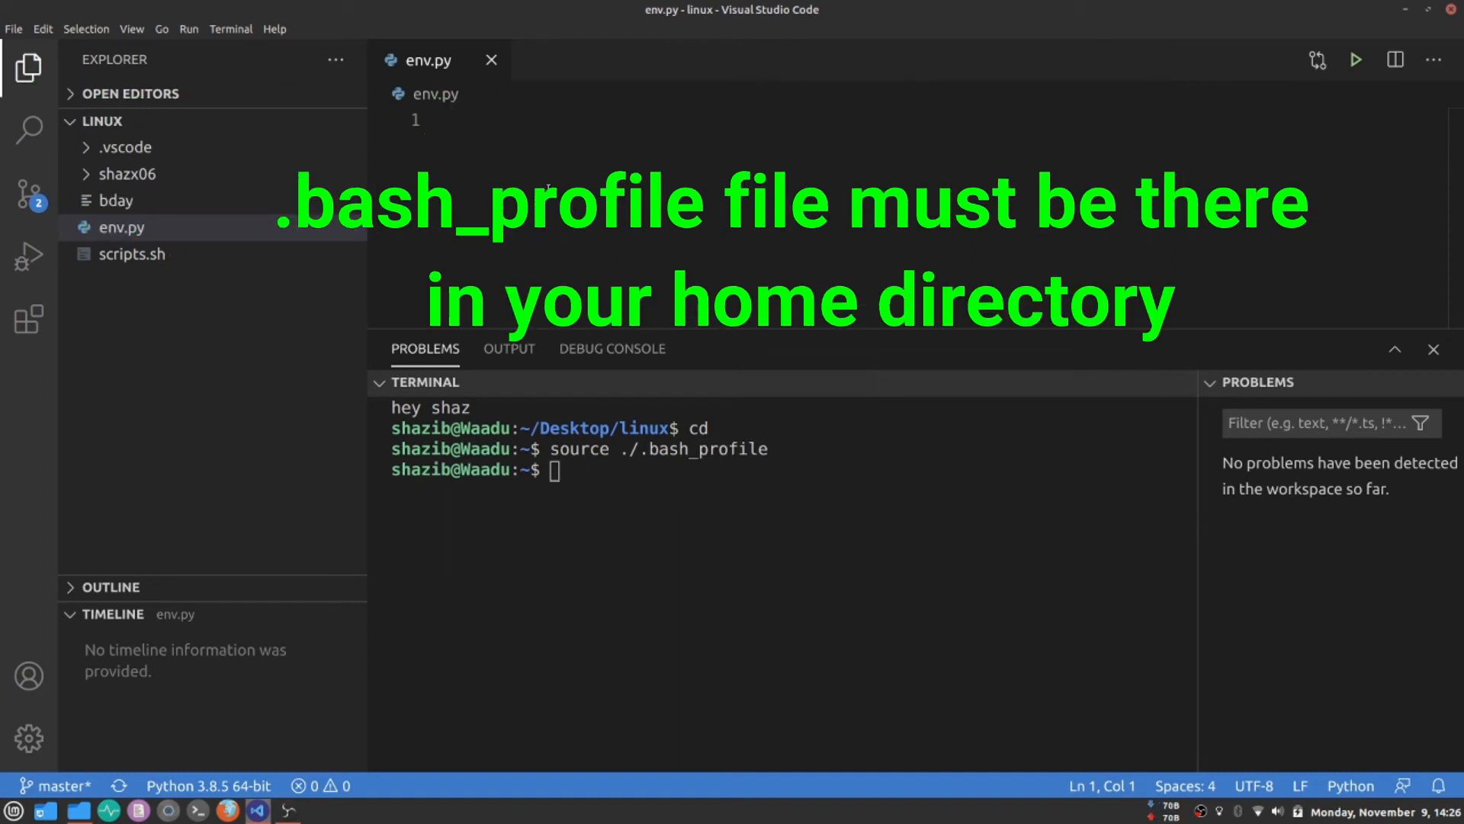
# - In env.py, import os and begin a print of os.environ
pyautogui.write('import')
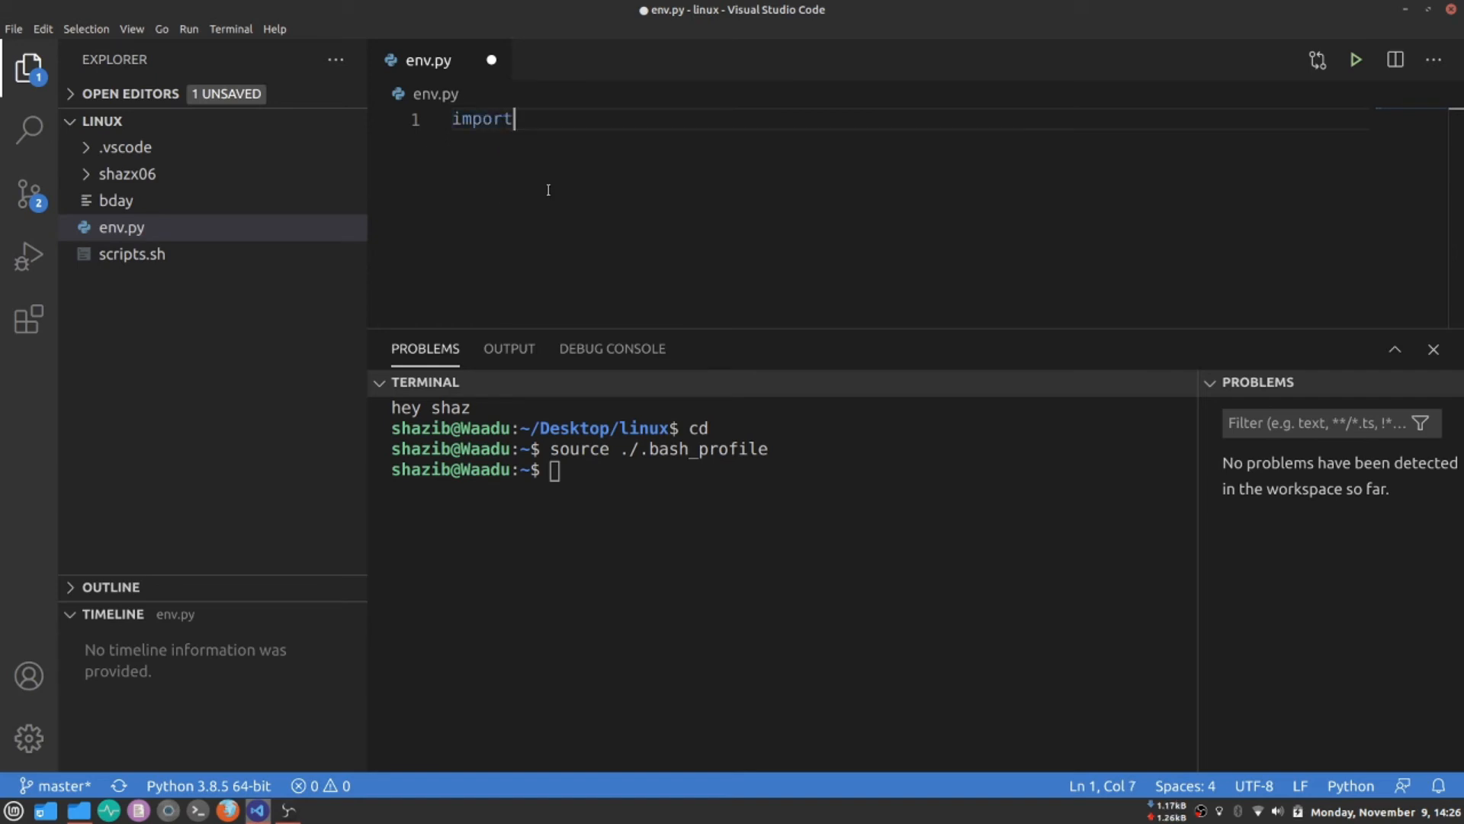
pyautogui.write('os')
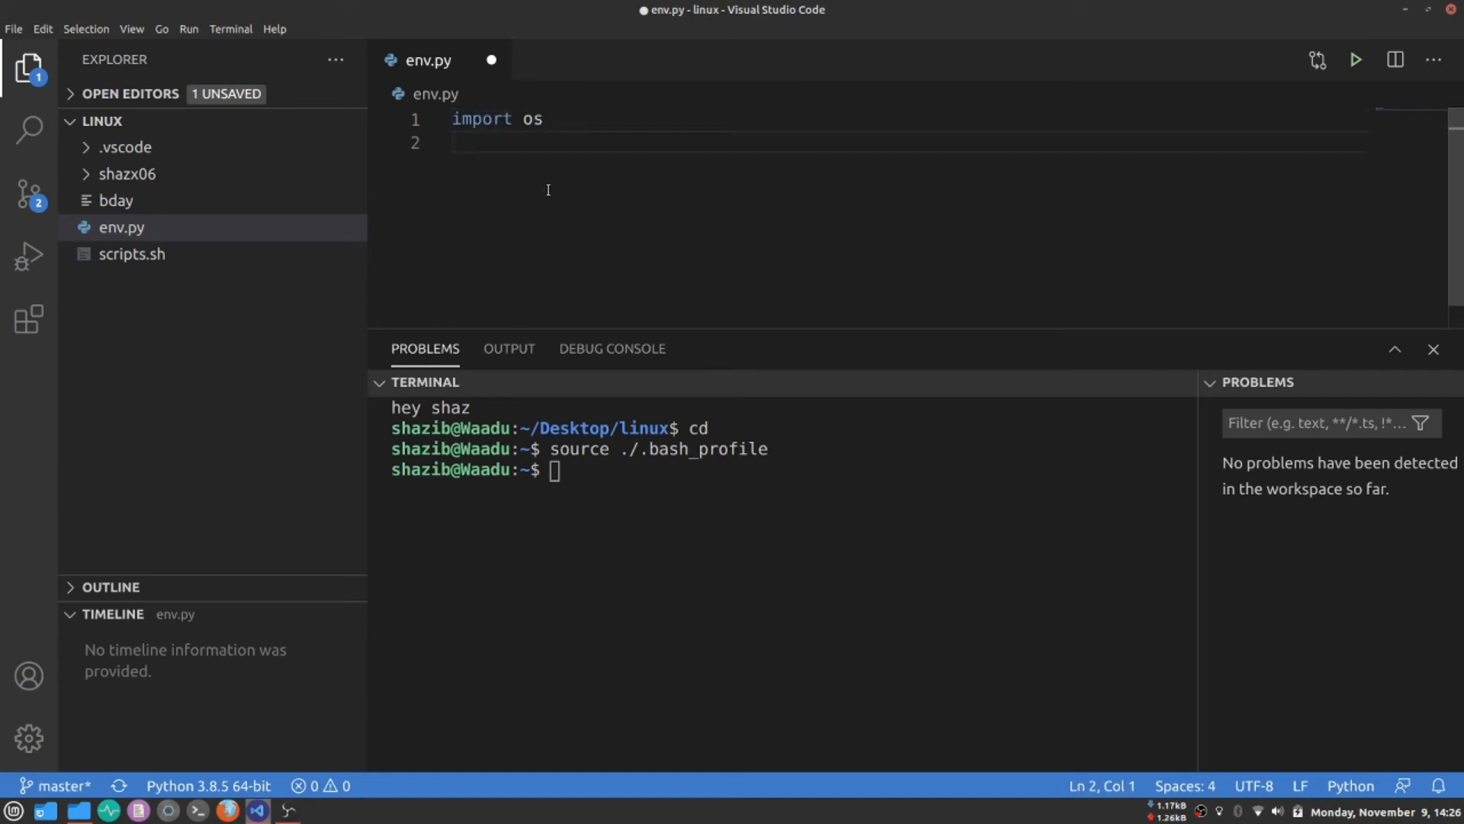
pyautogui.write('prin')
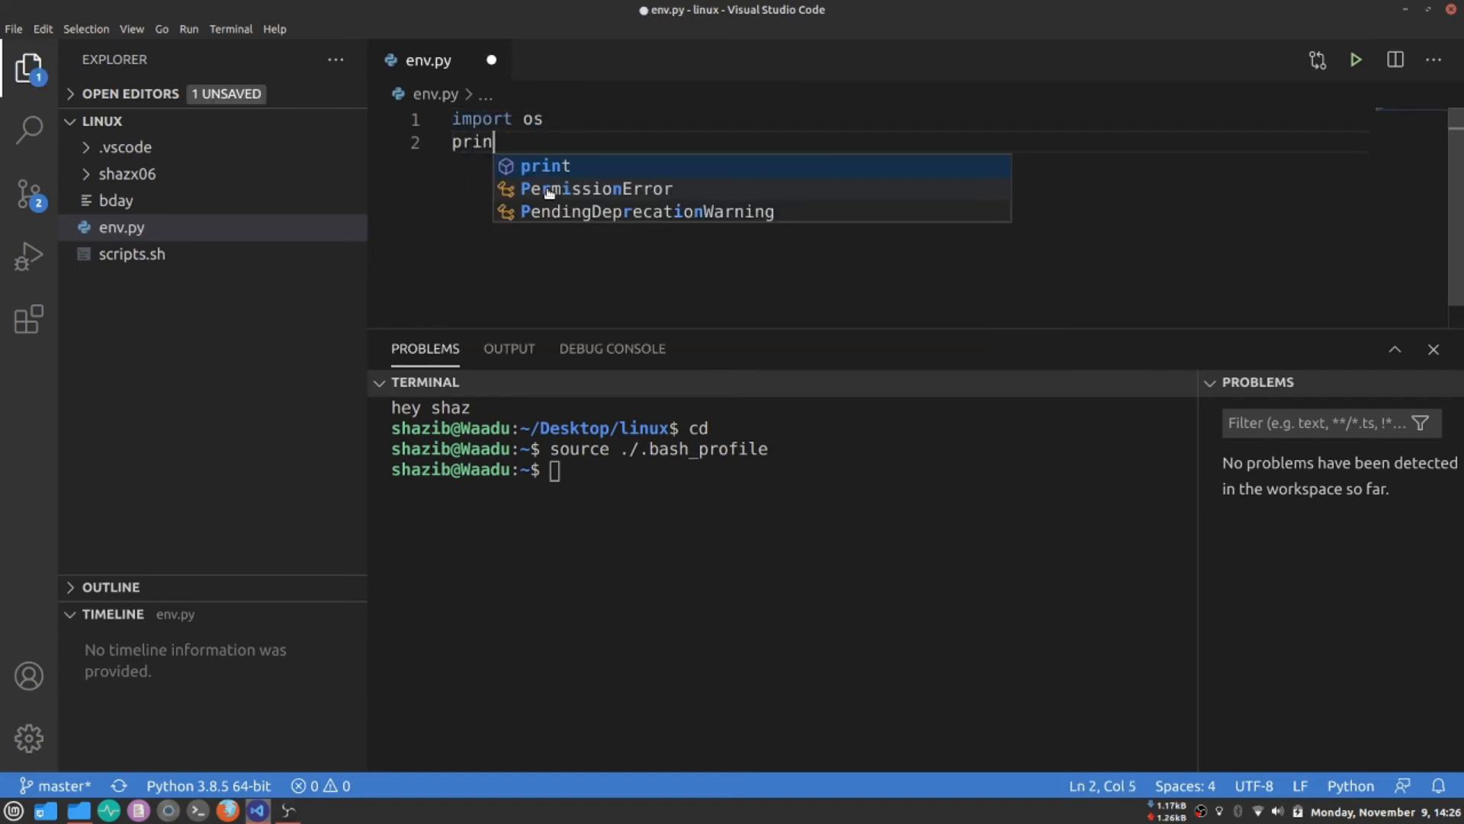
pyautogui.write('t(os.e')
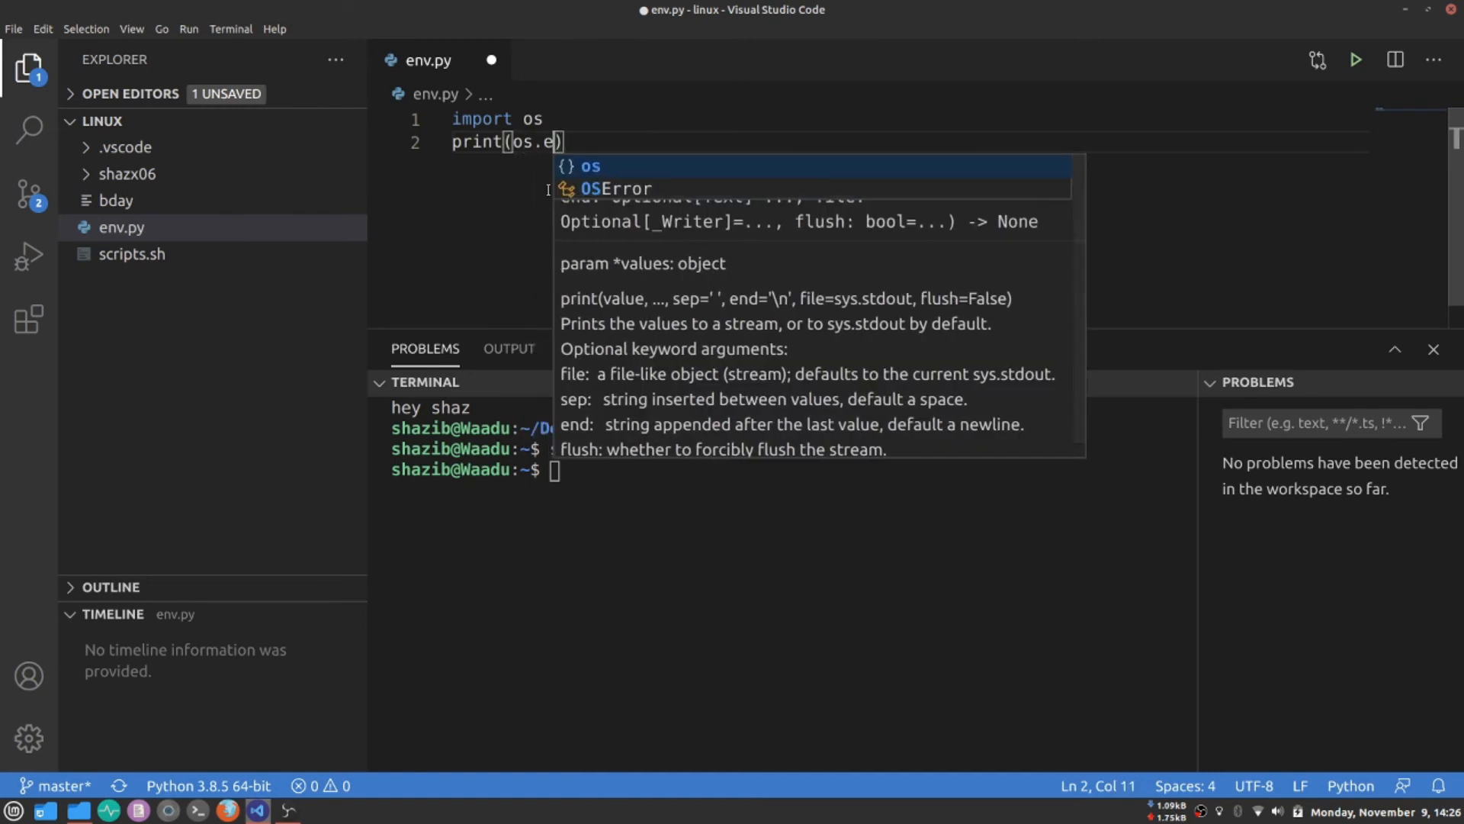
pyautogui.write('nviron.')
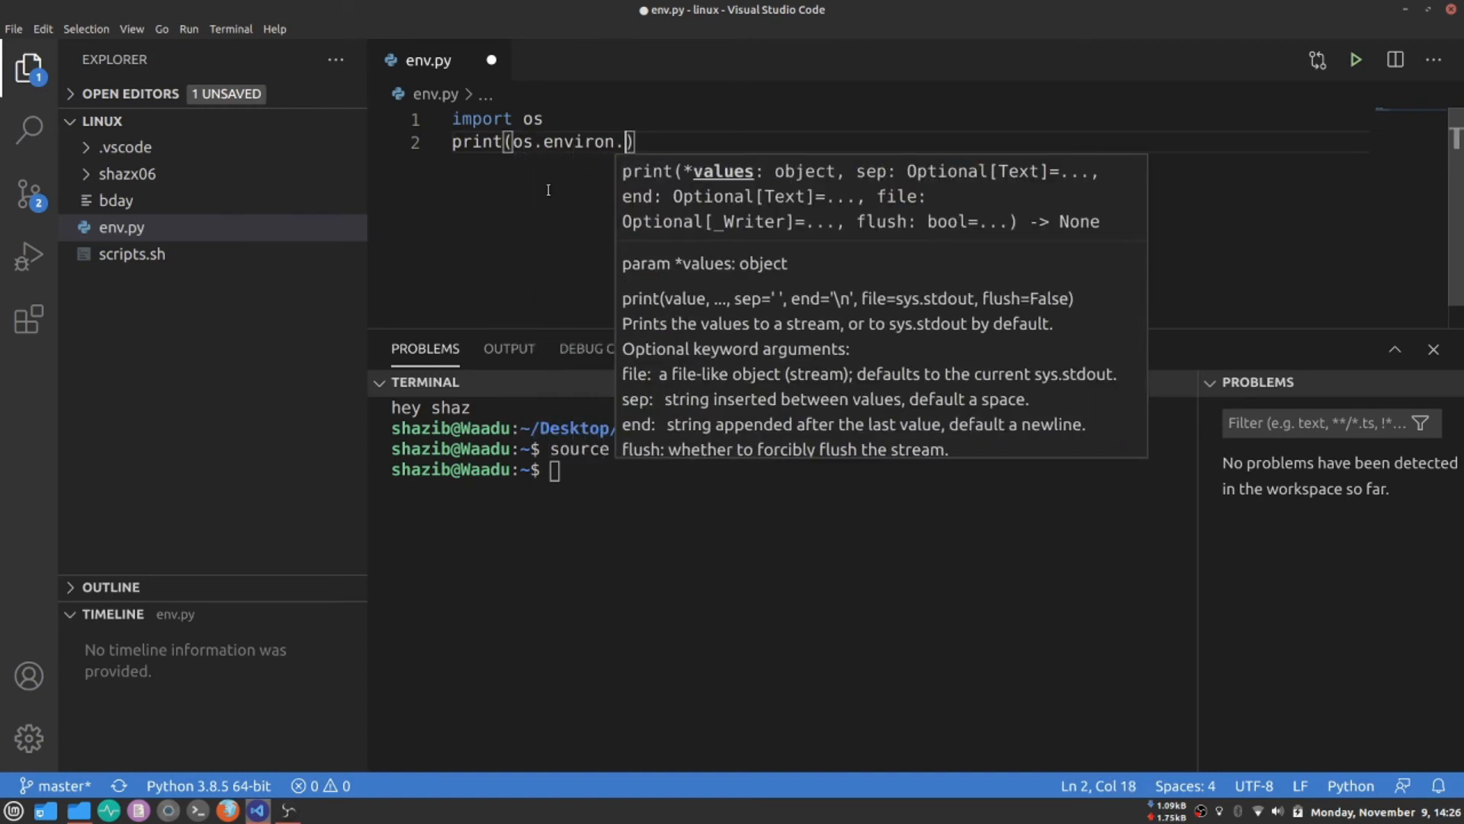
pyautogui.write('get')
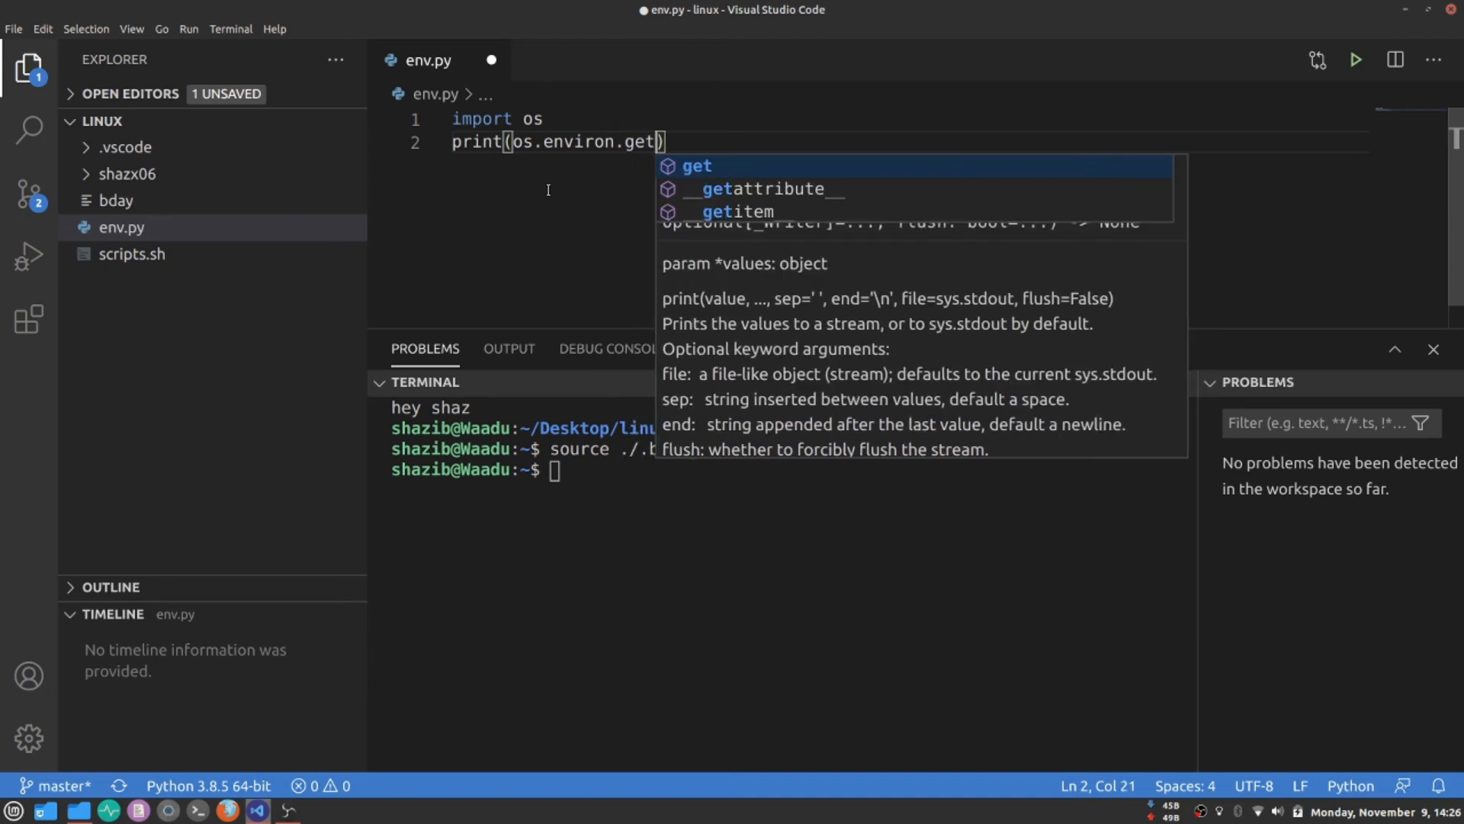
# - Correct the call to print(os.environ.get('mail'))
pyautogui.press('Backspace')
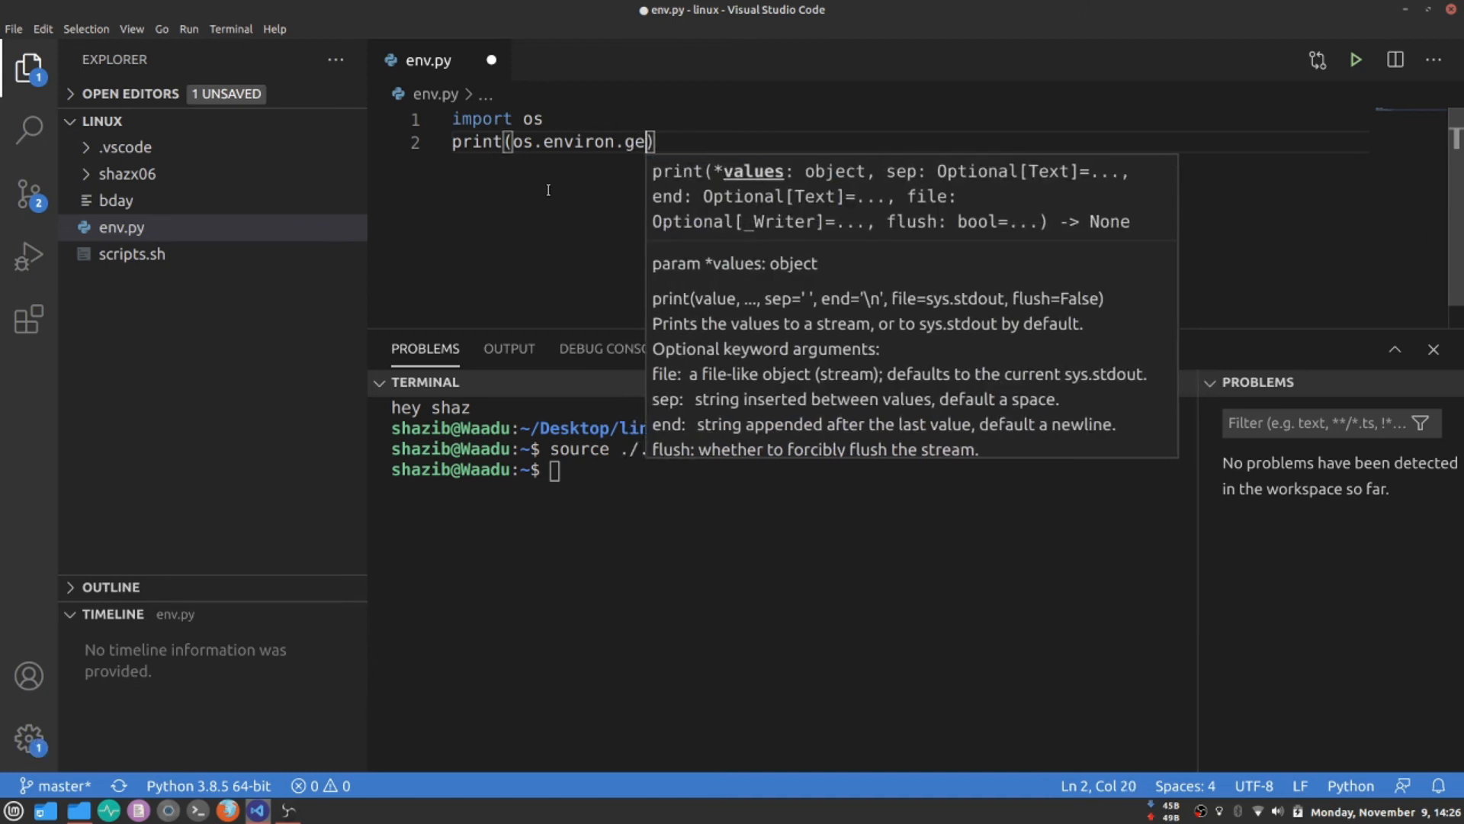
pyautogui.press('Backspace')
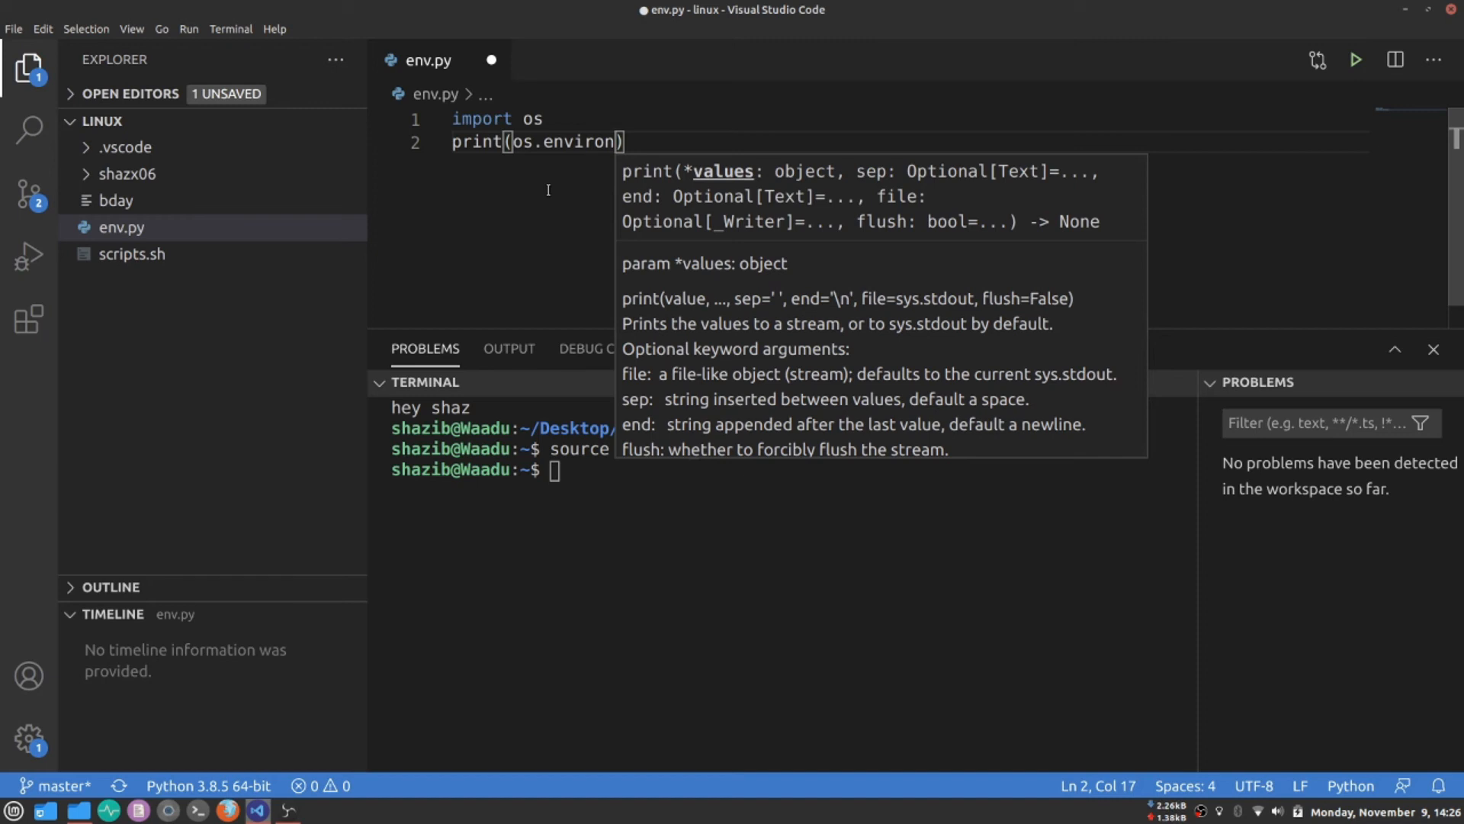
pyautogui.write('.get')
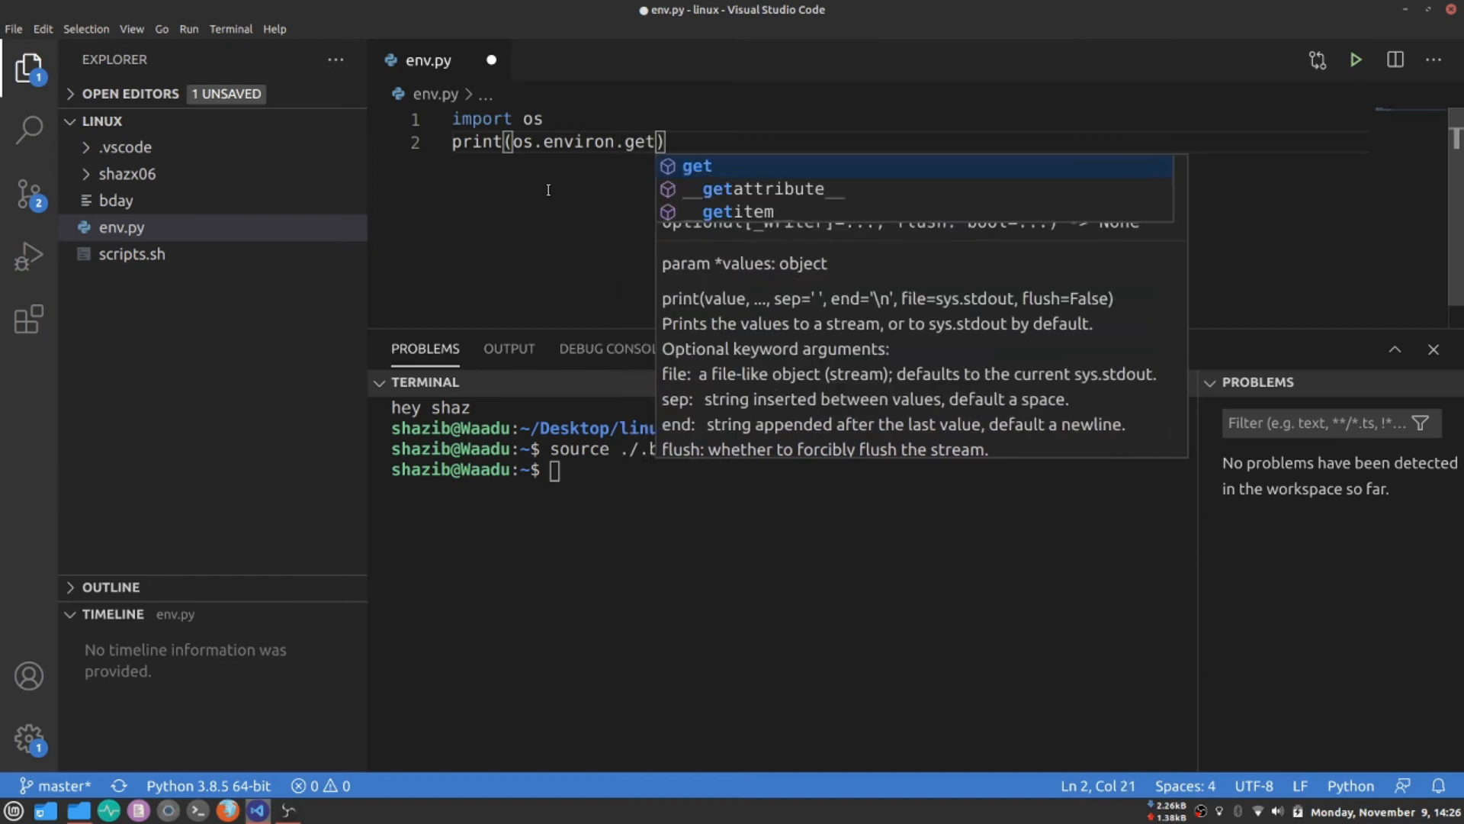
pyautogui.write("('")
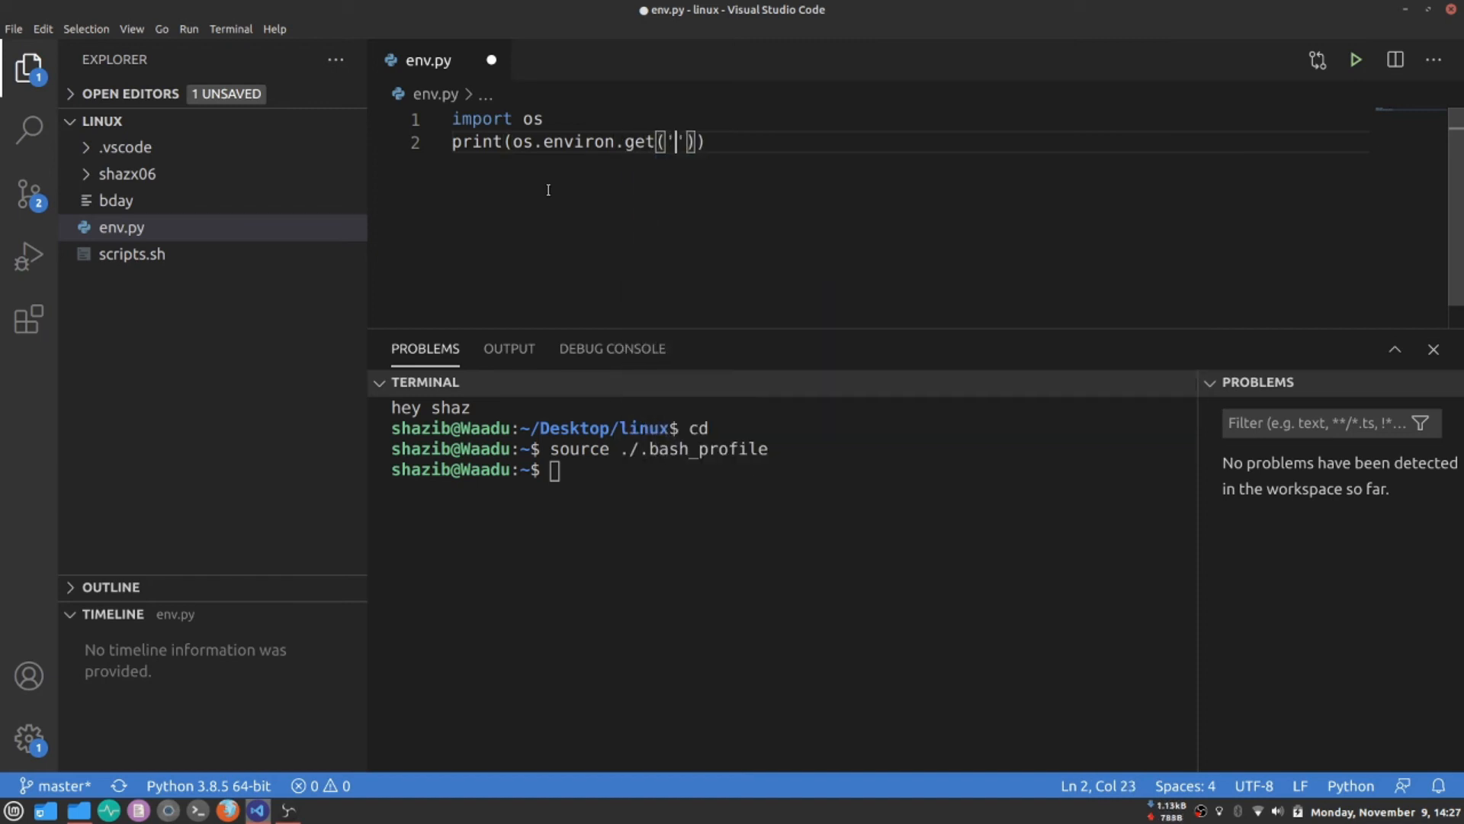
pyautogui.write('mail')
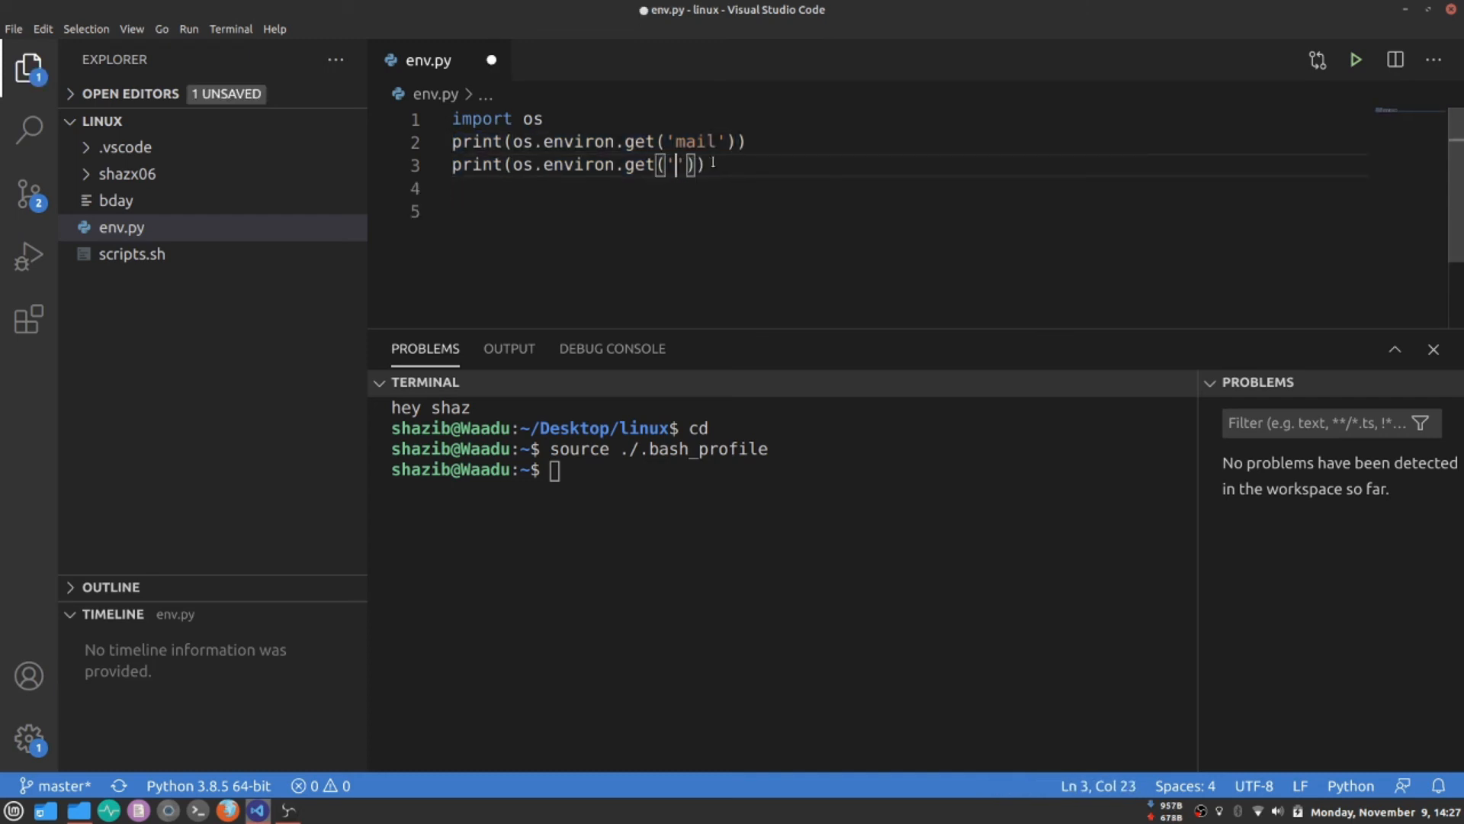
# - Finish the passwd print line, run env.py in the terminal and highlight the my_mail/my_password output
pyautogui.write('passwd')
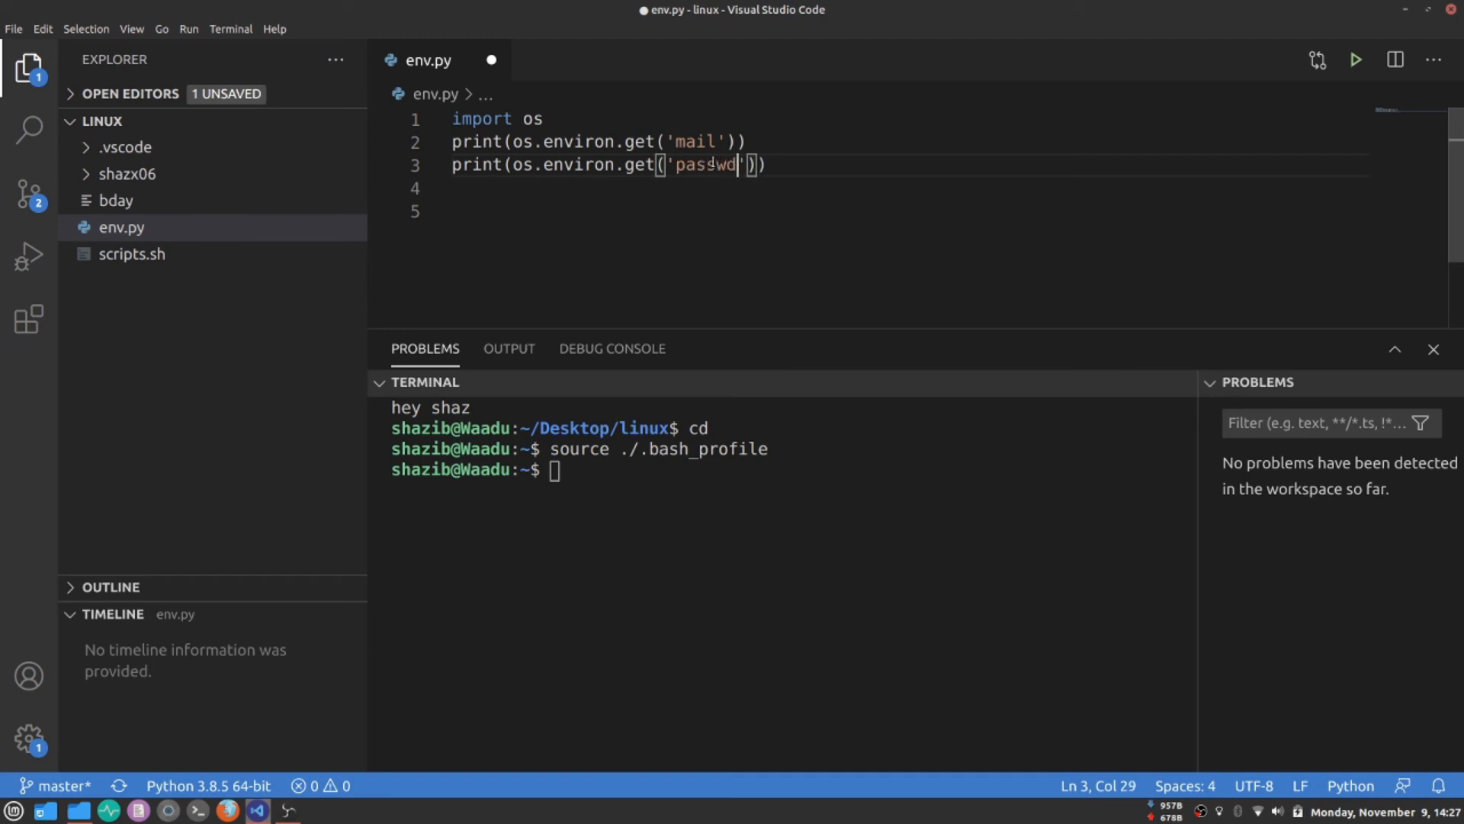
pyautogui.rightClick(452, 211)
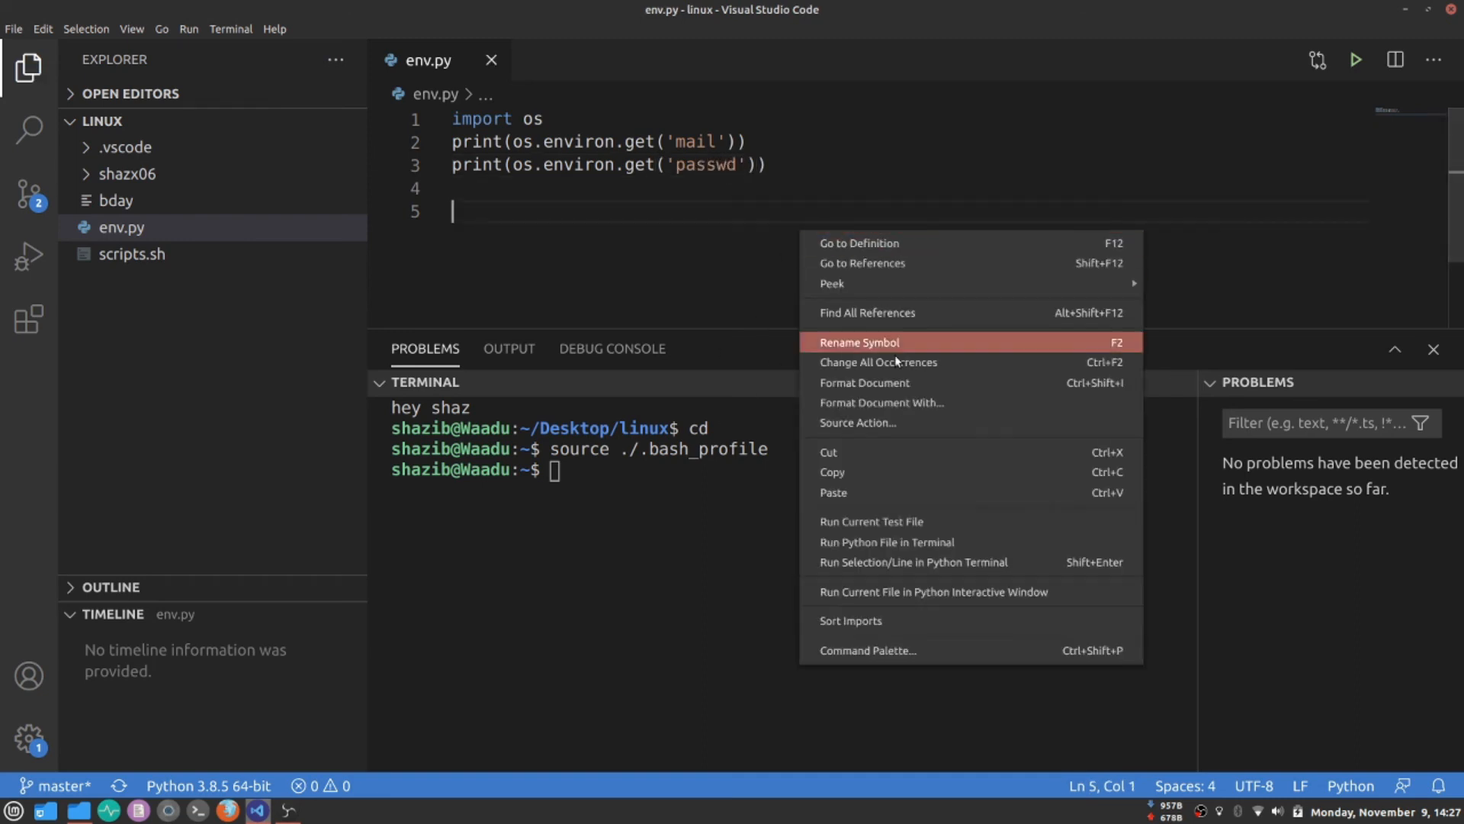
pyautogui.click(884, 541)
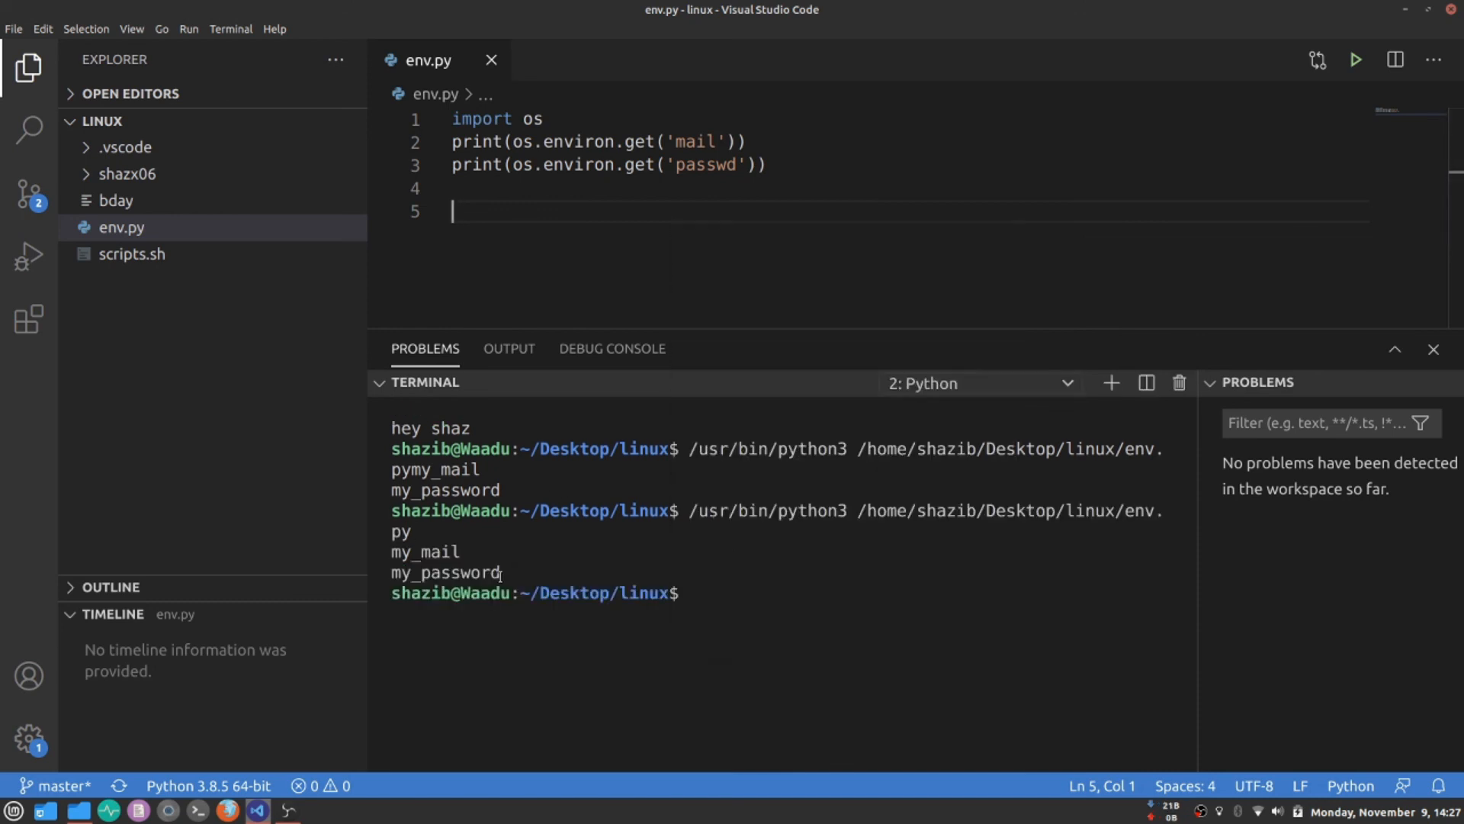
pyautogui.moveTo(392, 550); pyautogui.dragTo(502, 572)
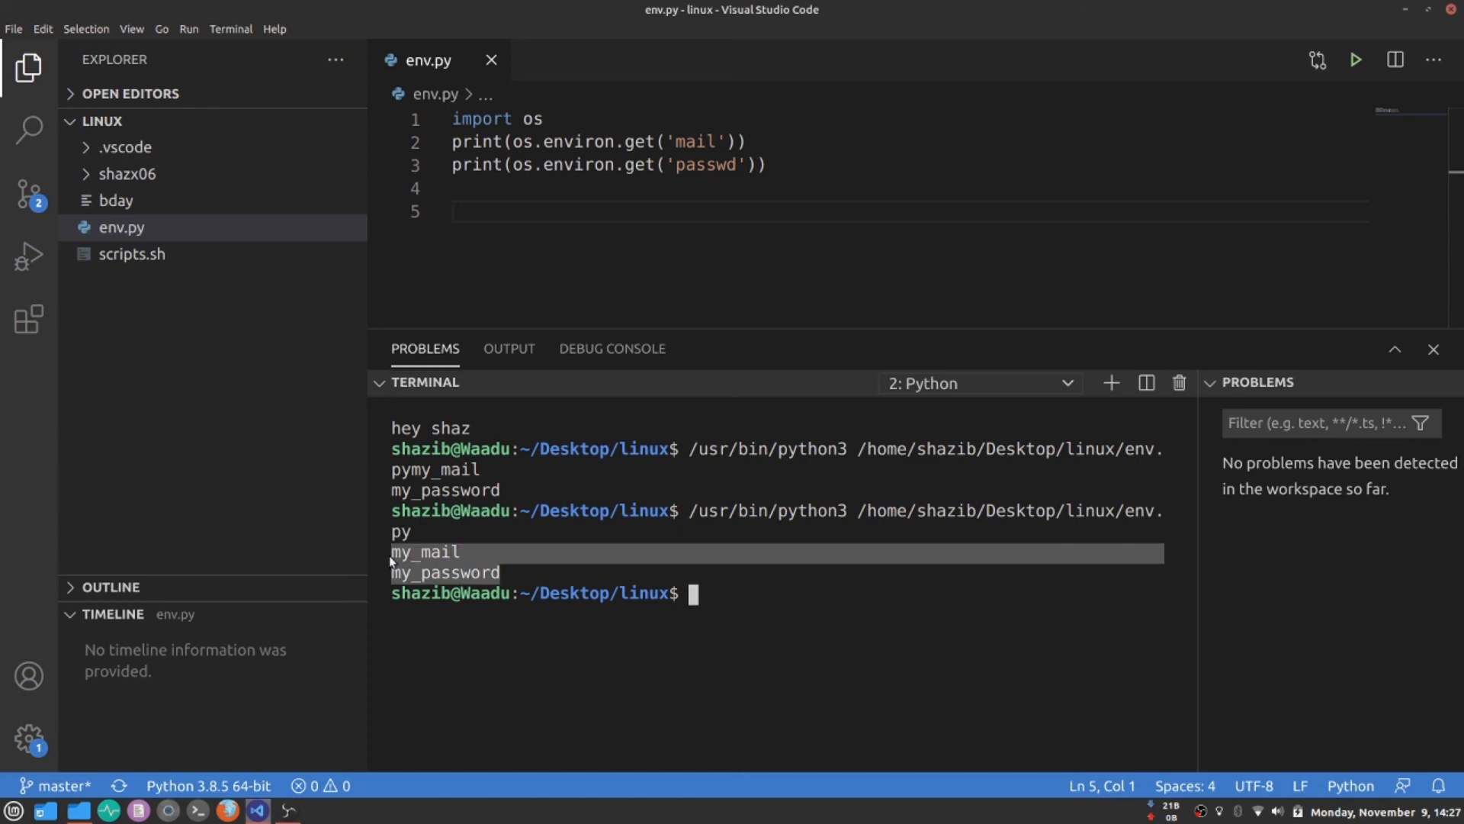